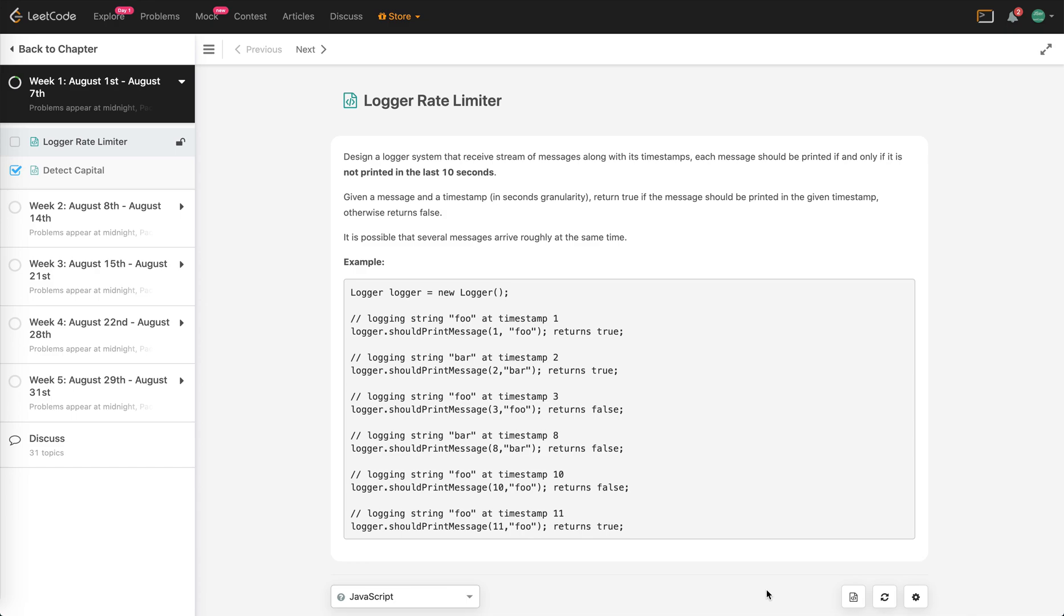
pyautogui.moveTo(565, 105)
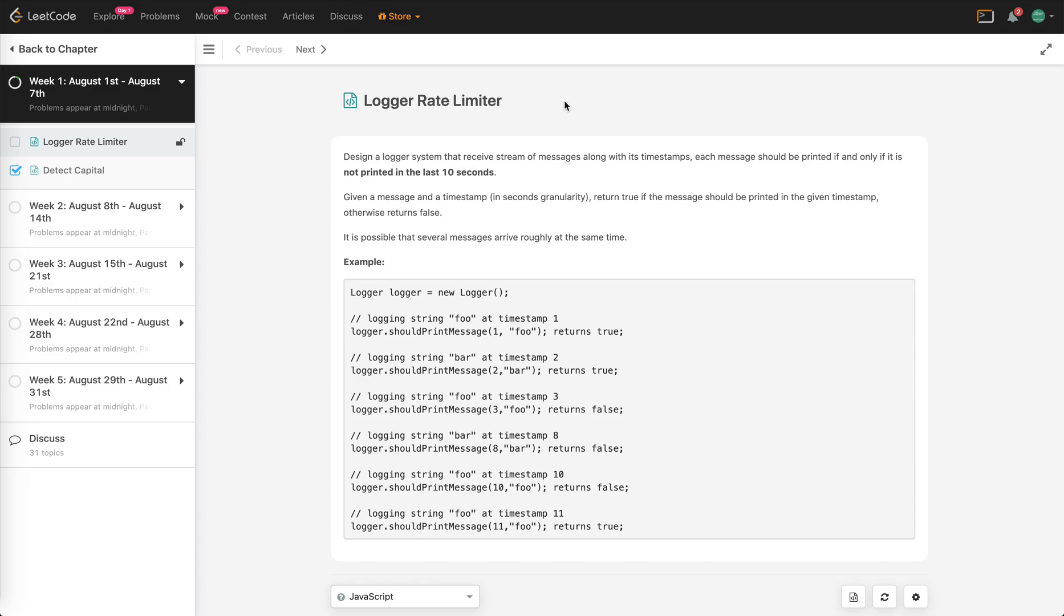
# Read the problem description, highlighting 'stream' and timestamp 11 in the last example.
pyautogui.doubleClick(510, 156)
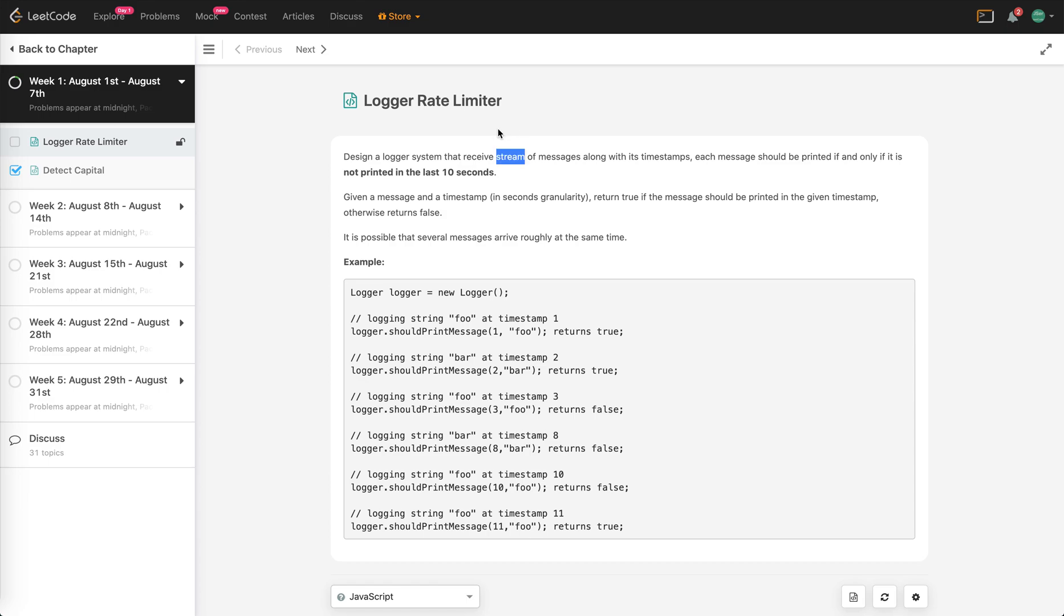
pyautogui.moveTo(524, 131)
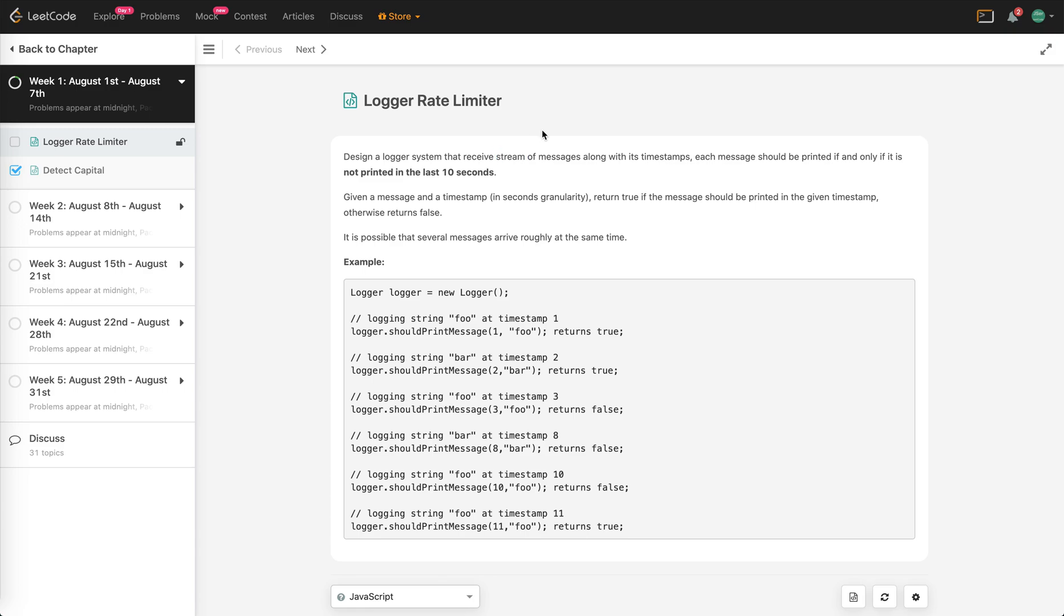
pyautogui.moveTo(402, 118)
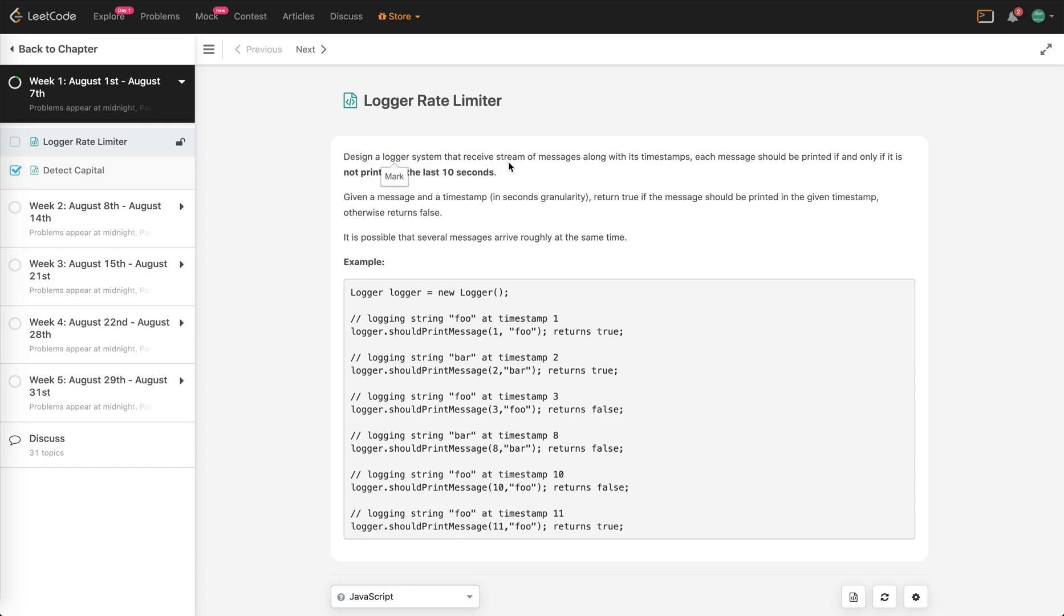
pyautogui.moveTo(670, 184)
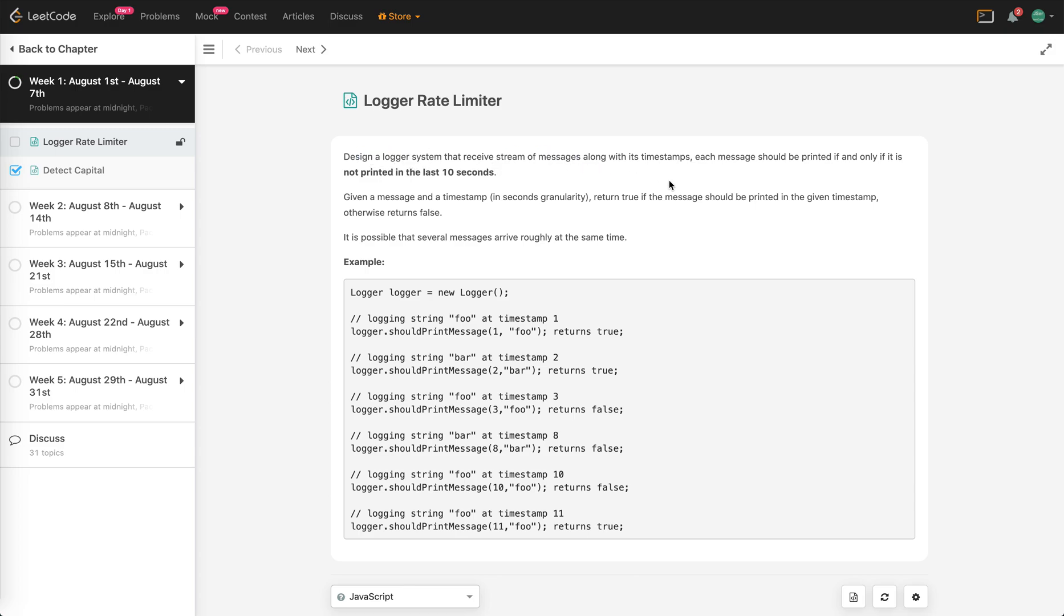
pyautogui.moveTo(711, 232)
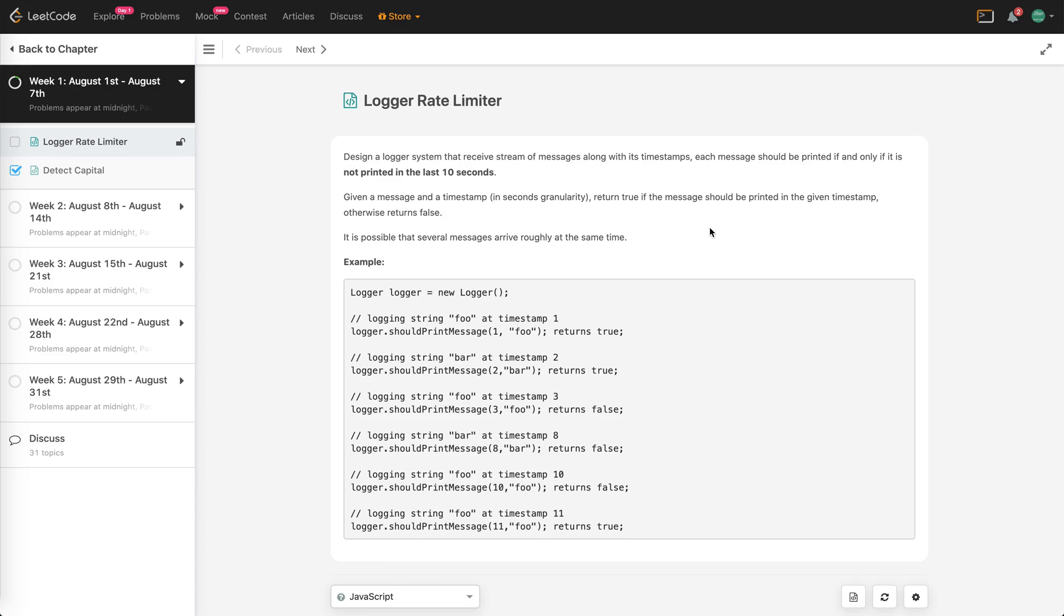
pyautogui.scroll(-3)
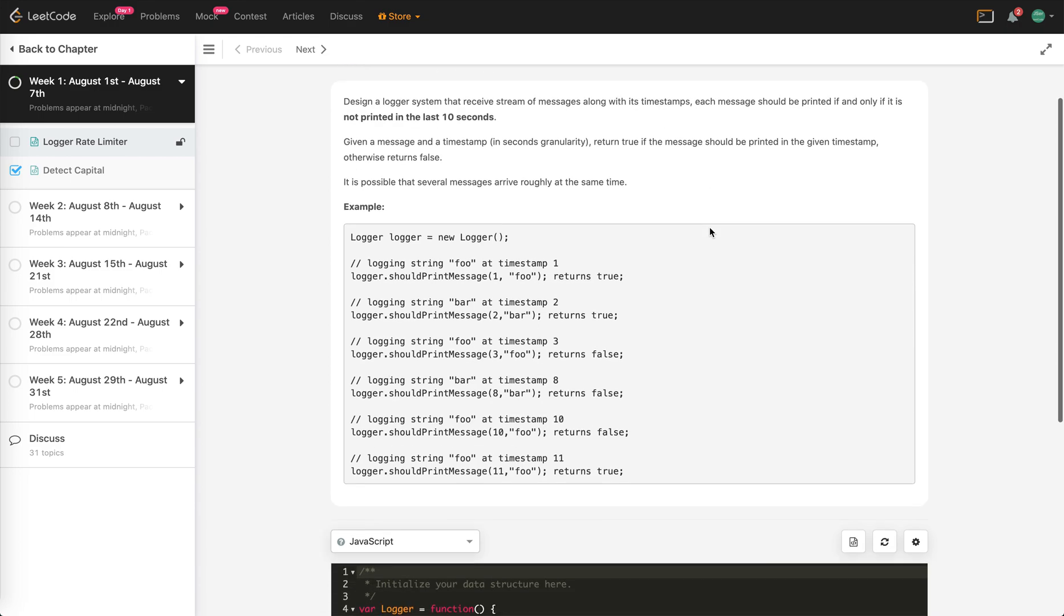
pyautogui.moveTo(636, 196)
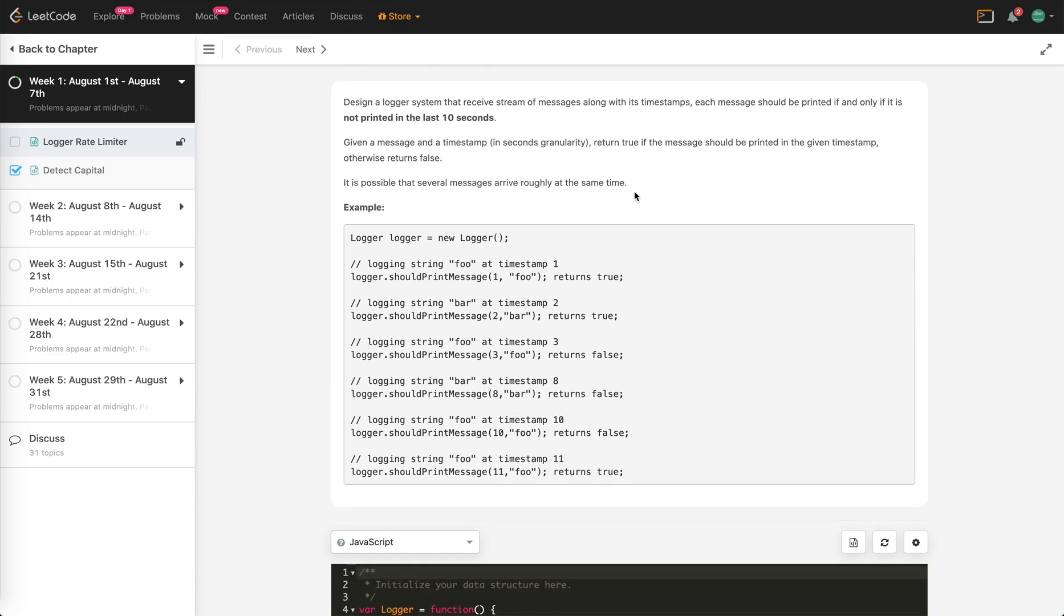
pyautogui.moveTo(669, 186)
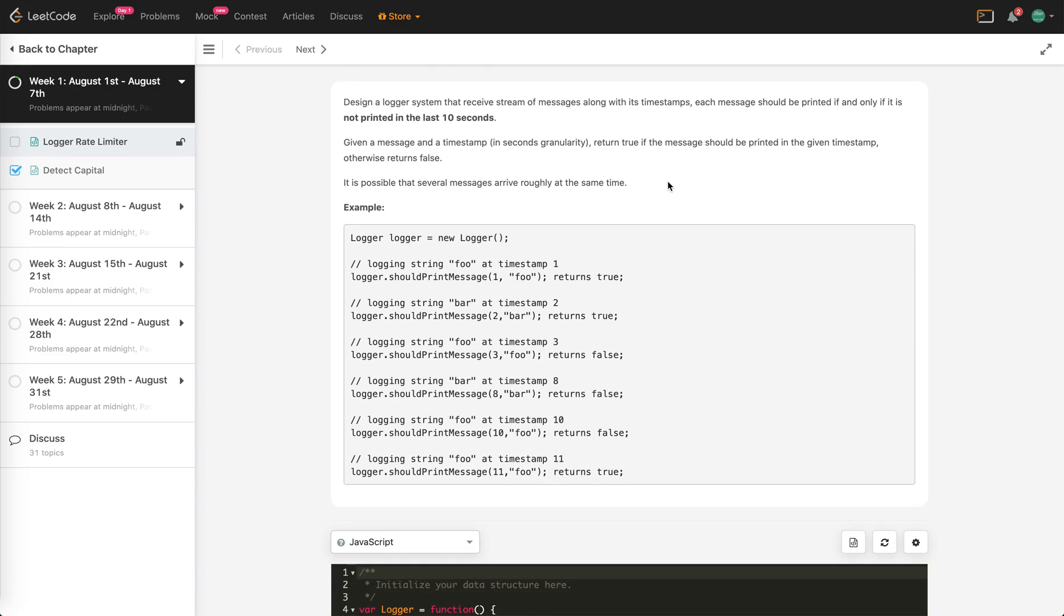
pyautogui.moveTo(549, 185)
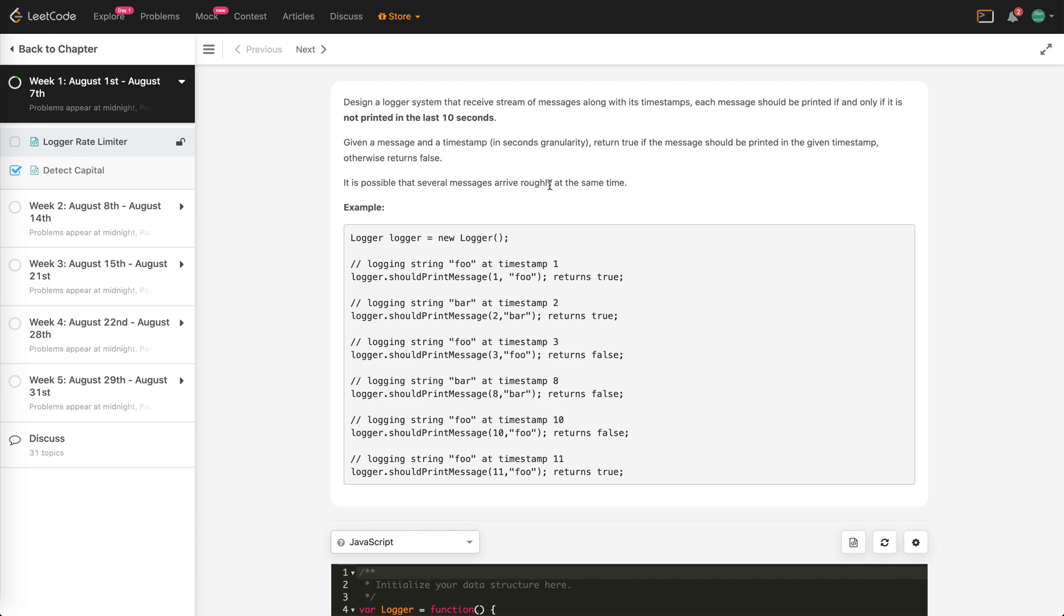
pyautogui.moveTo(353, 182)
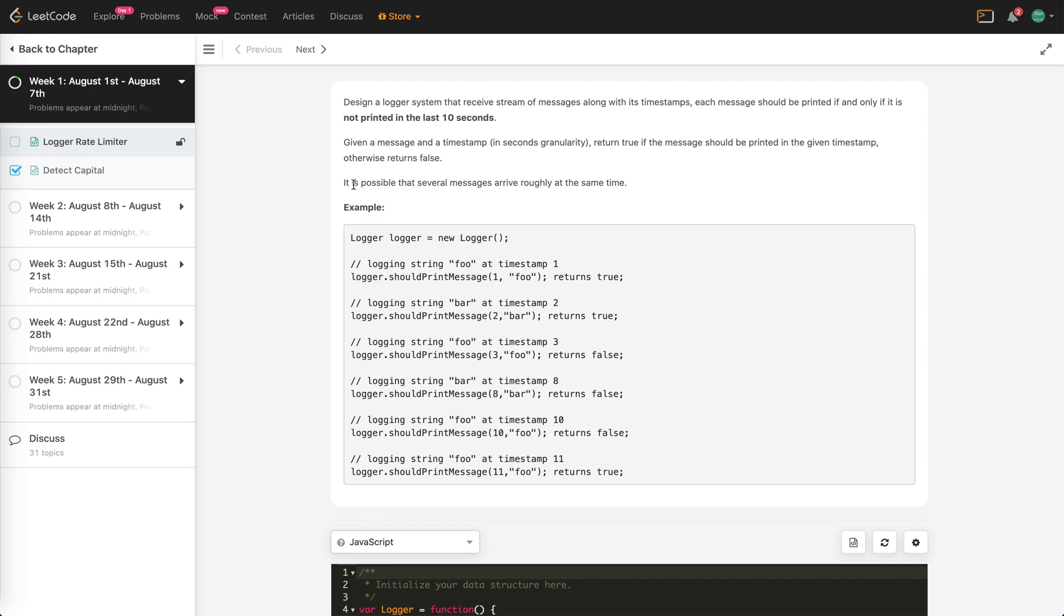
pyautogui.moveTo(687, 209)
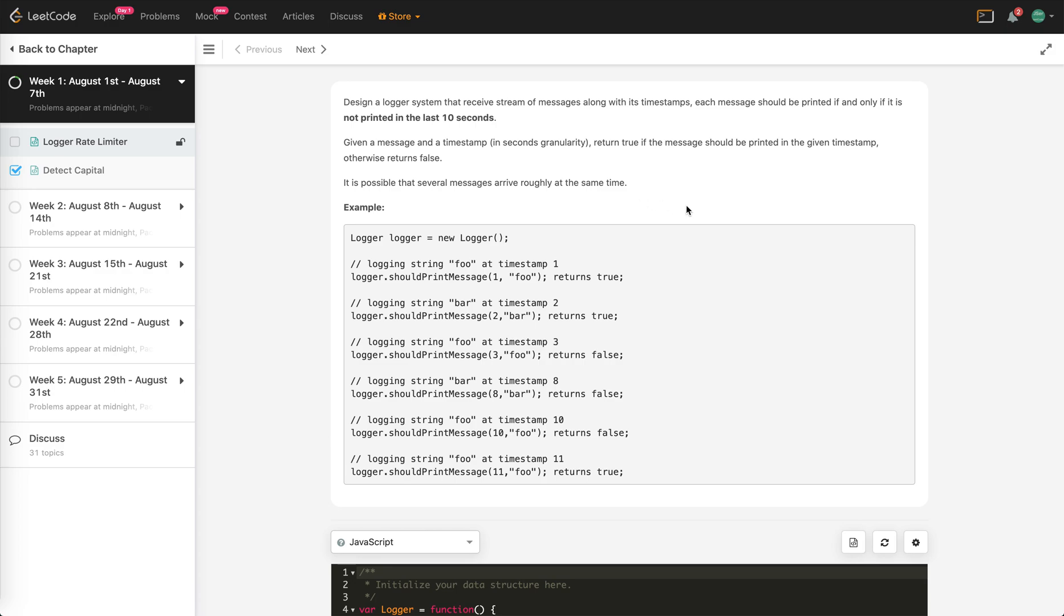
pyautogui.scroll(-3)
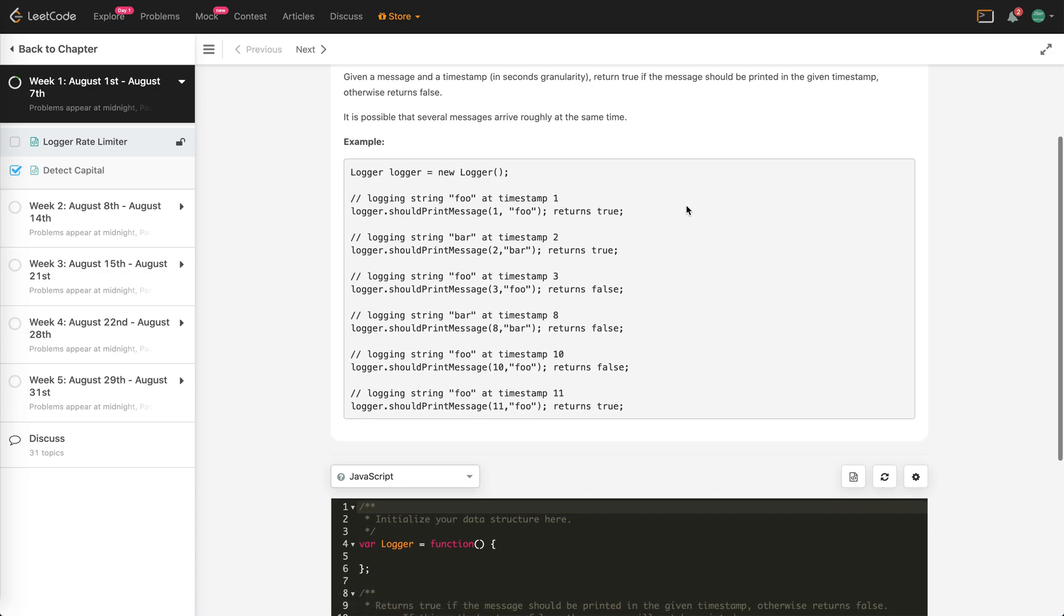
pyautogui.moveTo(372, 211)
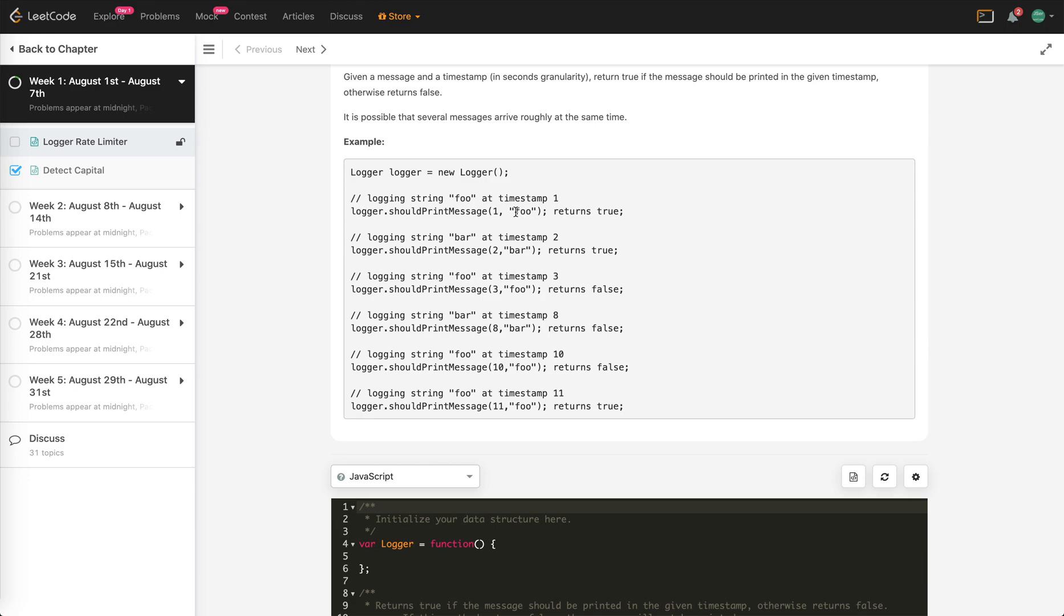
pyautogui.moveTo(498, 211); pyautogui.dragTo(553, 211)
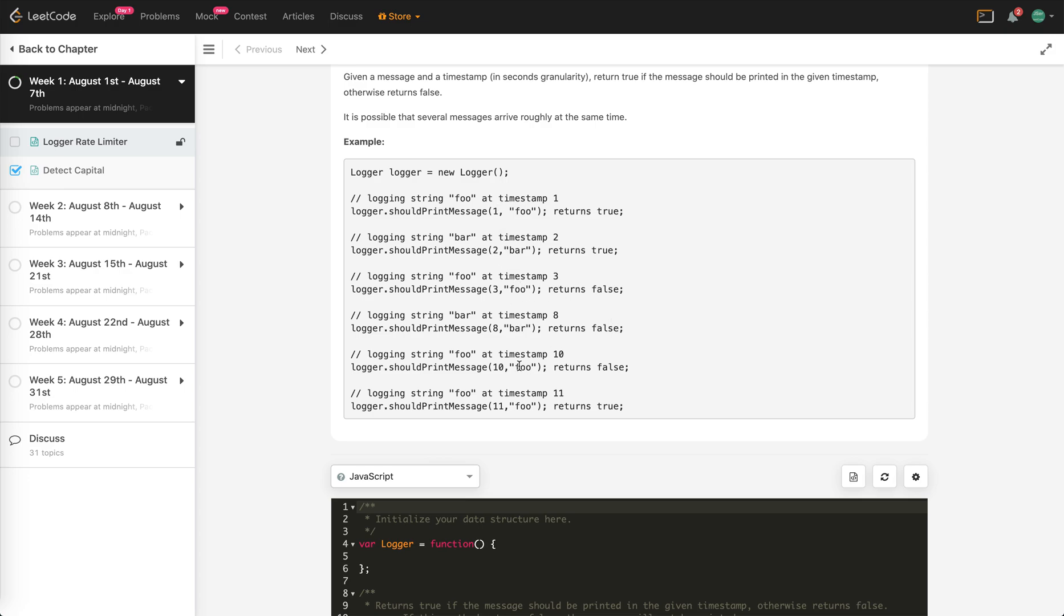
pyautogui.moveTo(509, 216)
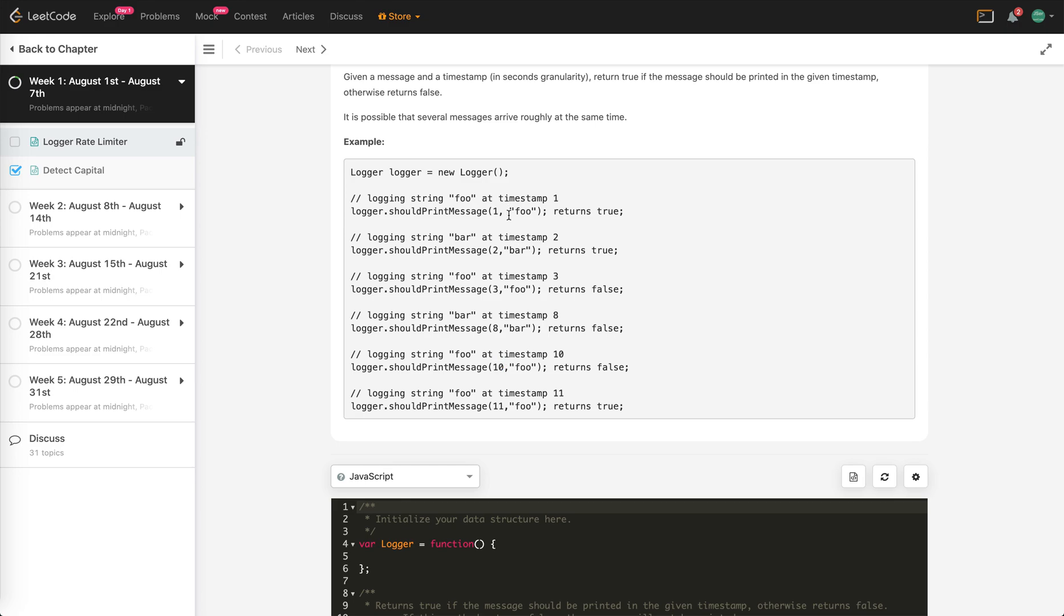
pyautogui.moveTo(506, 212)
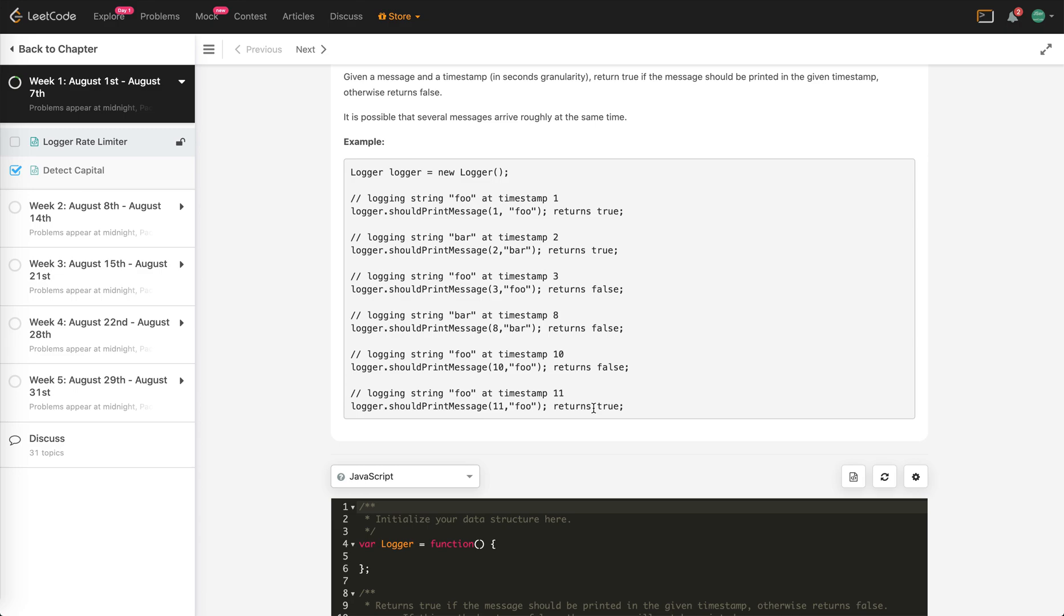
pyautogui.doubleClick(497, 406)
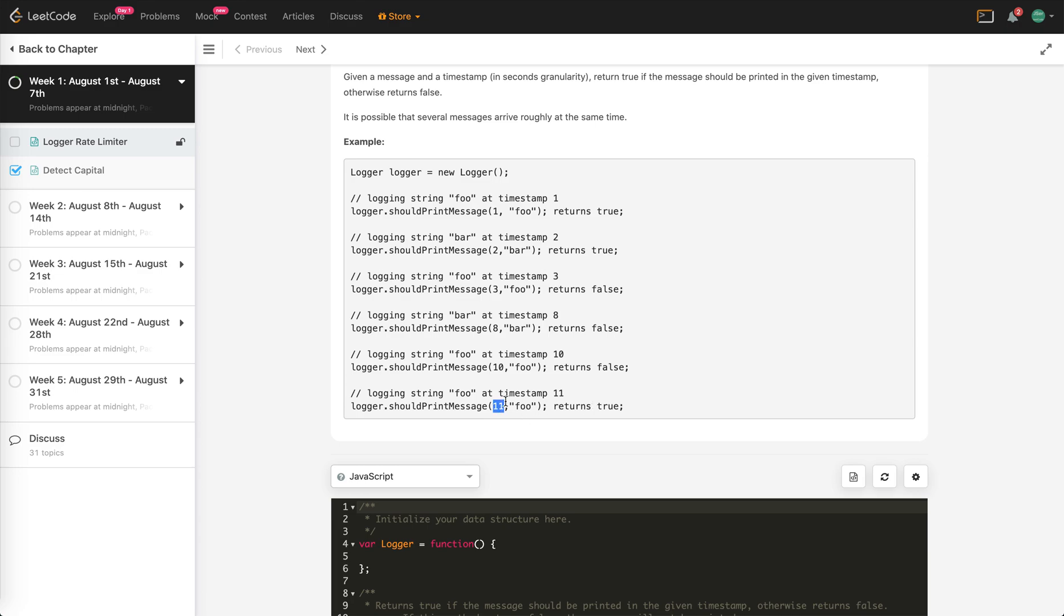
pyautogui.scroll(-3)
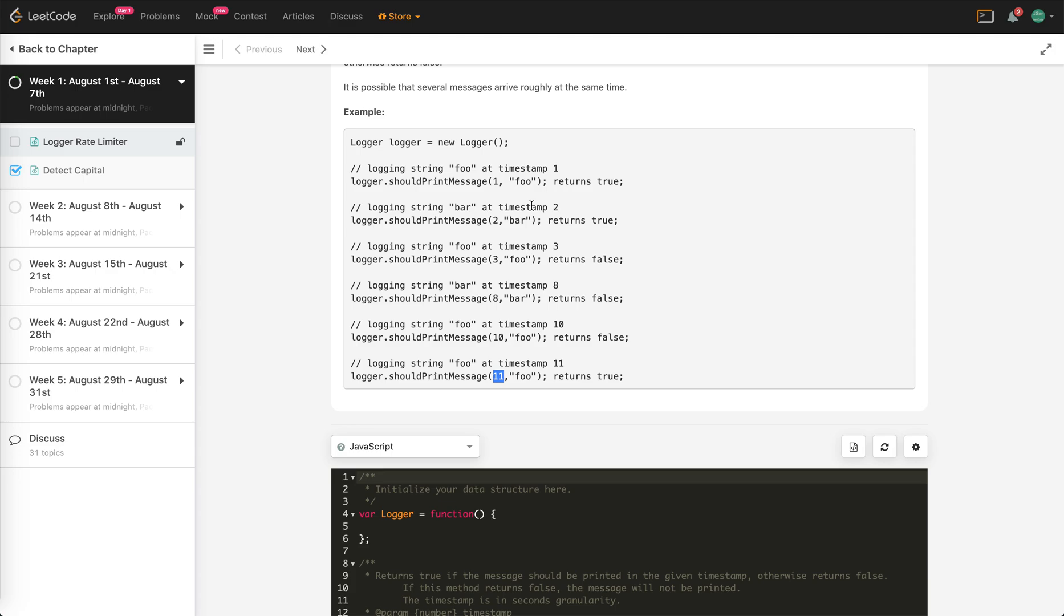
pyautogui.moveTo(527, 190)
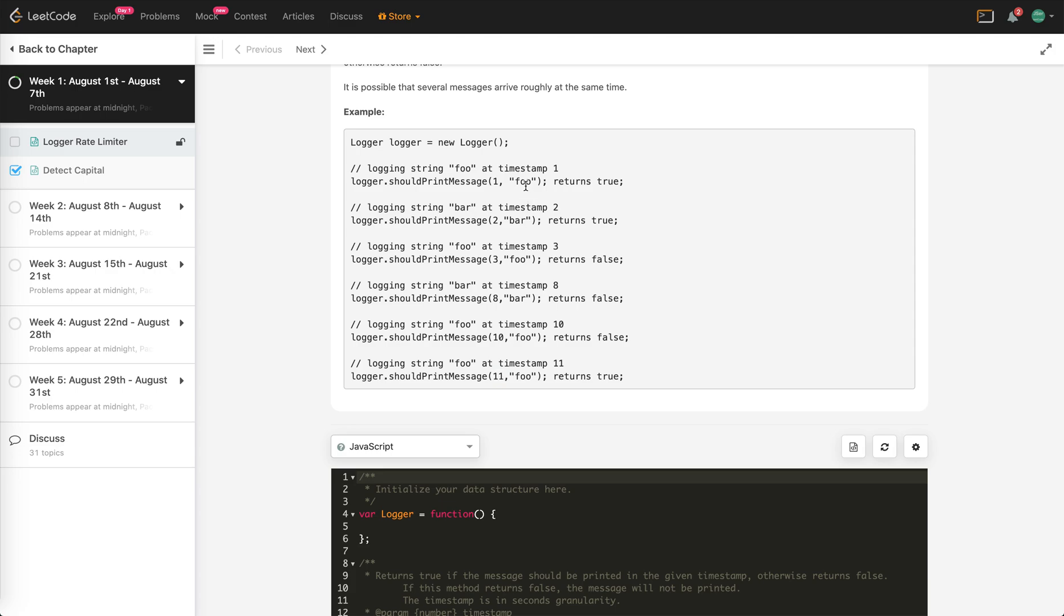
pyautogui.scroll(-3)
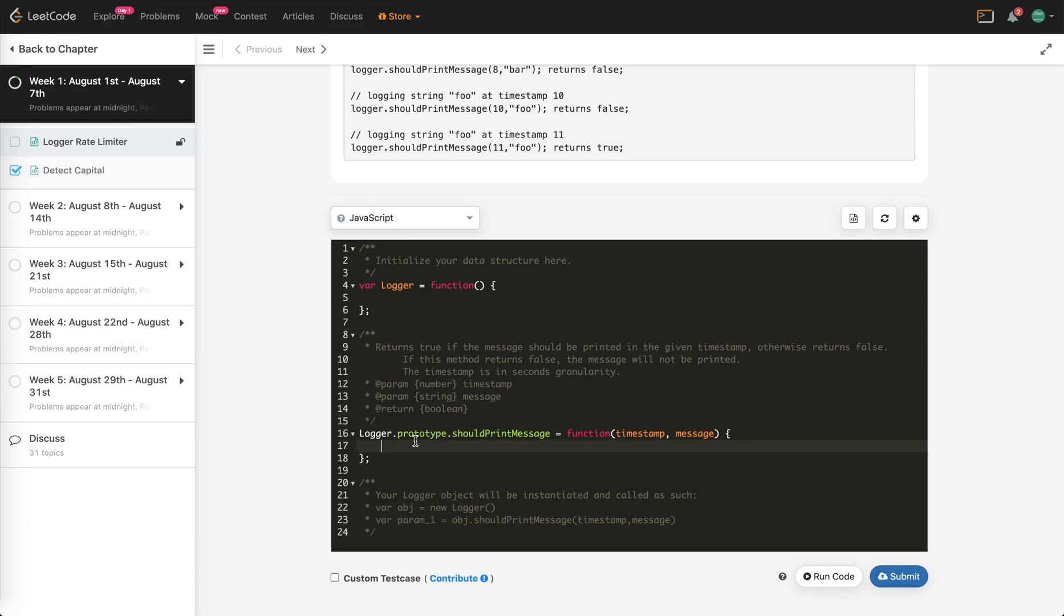
# Initialize this.printed = new Map() with a Map<string, time> comment in the constructor.
pyautogui.write('this.')
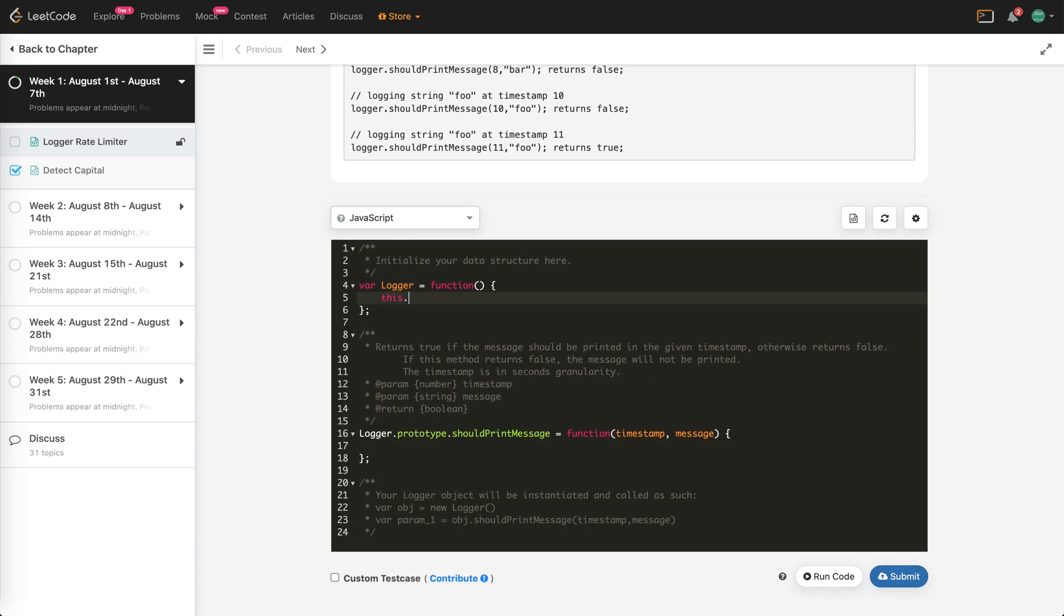
pyautogui.write('printed =')
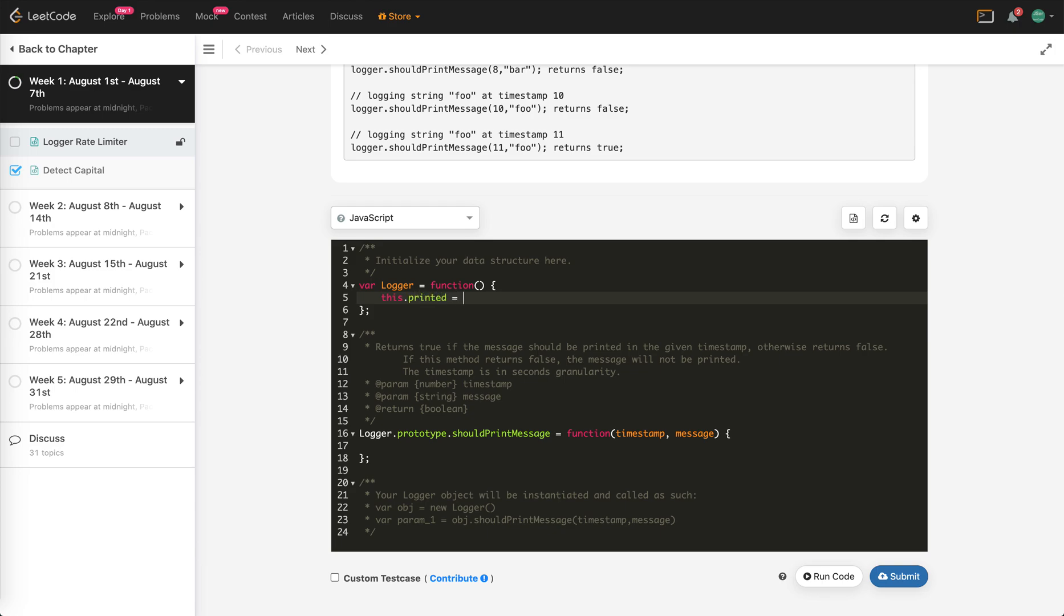
pyautogui.write('new Map()')
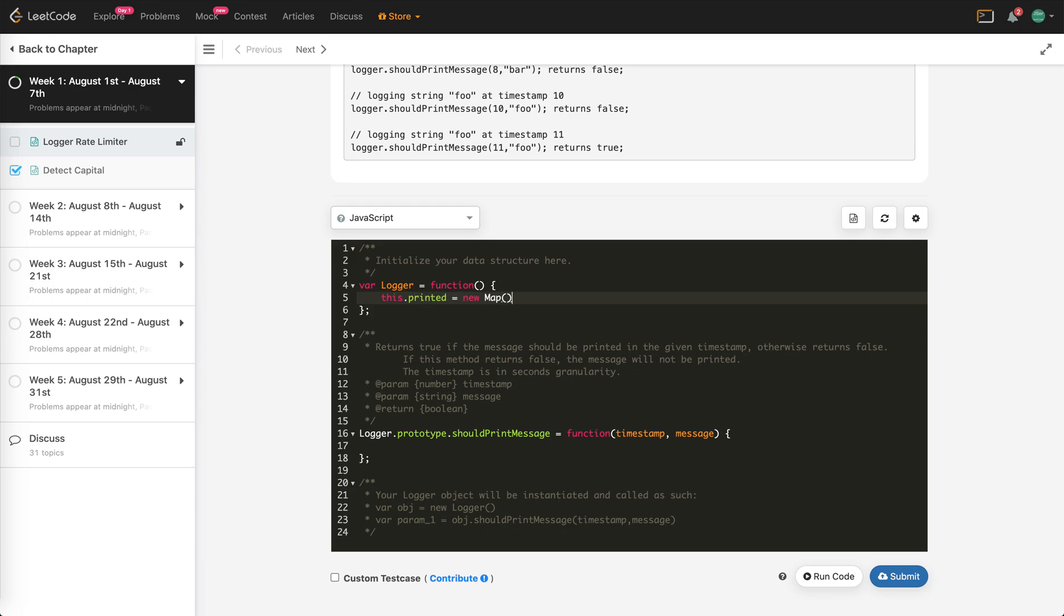
pyautogui.write('//')
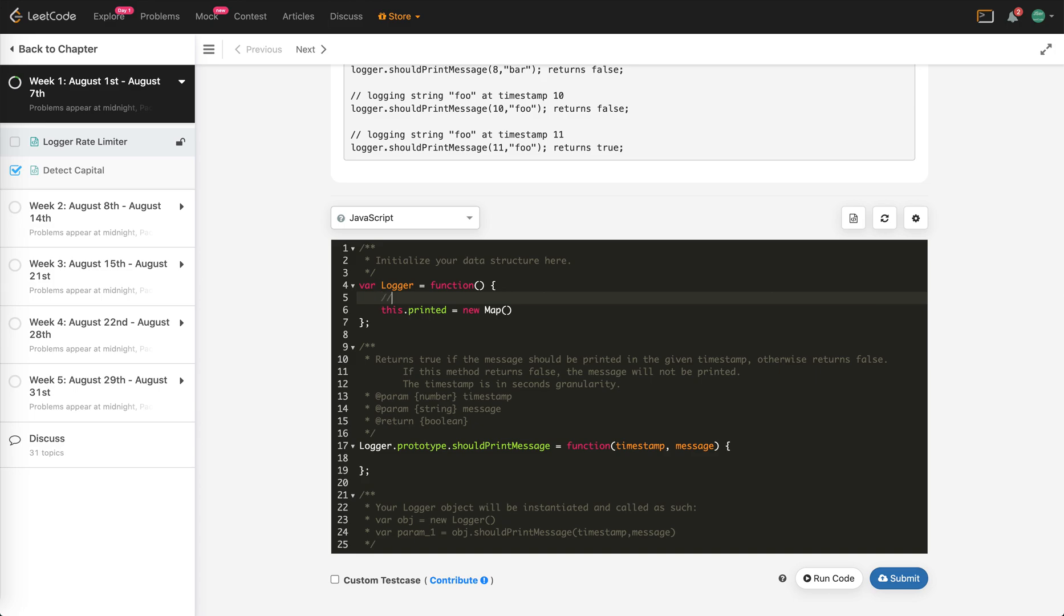
pyautogui.write('Map<string.')
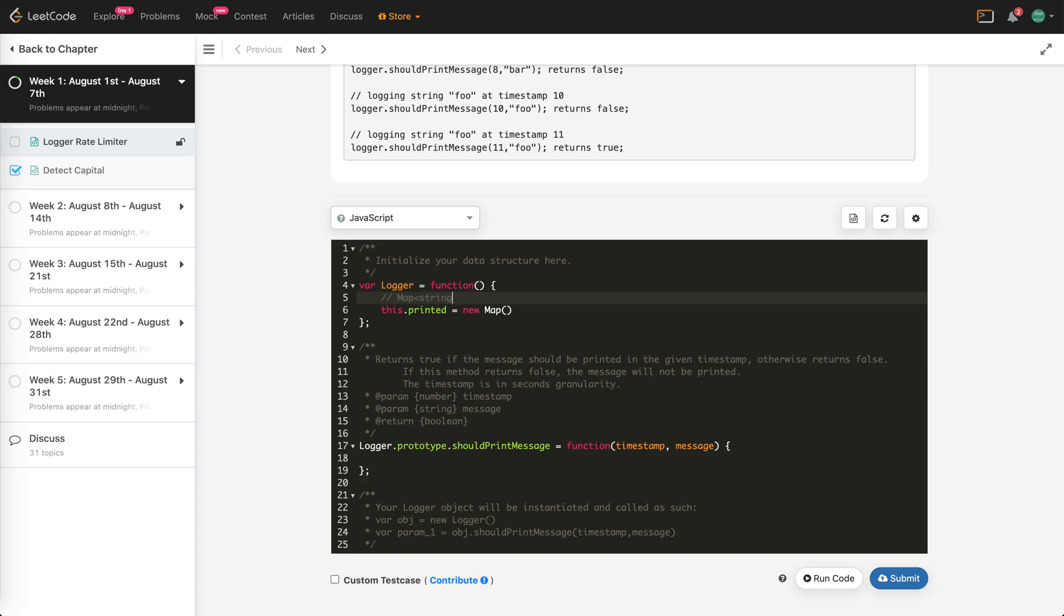
pyautogui.write('messag')
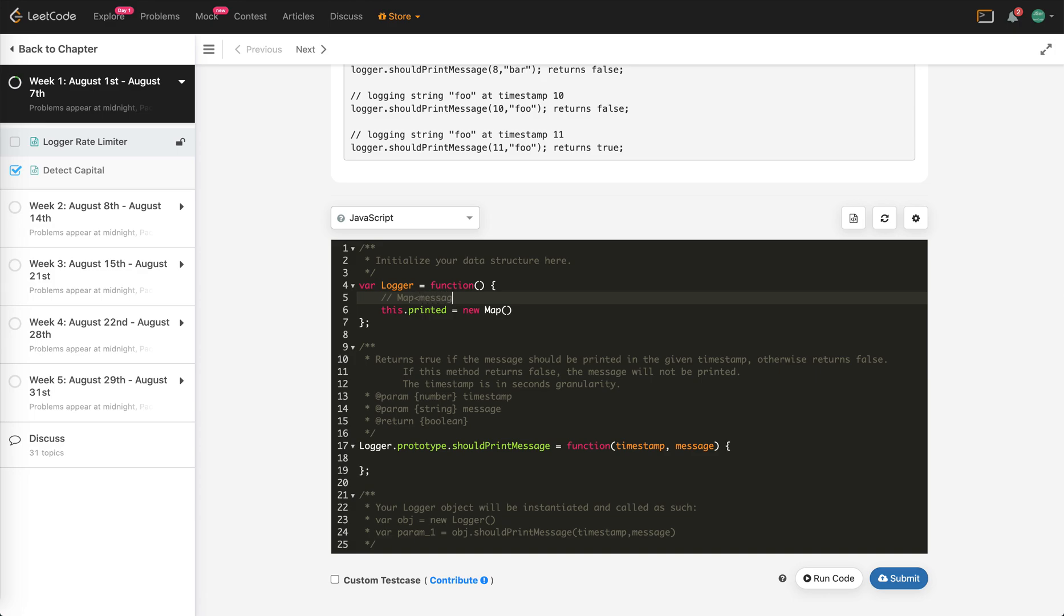
pyautogui.write('e, time>')
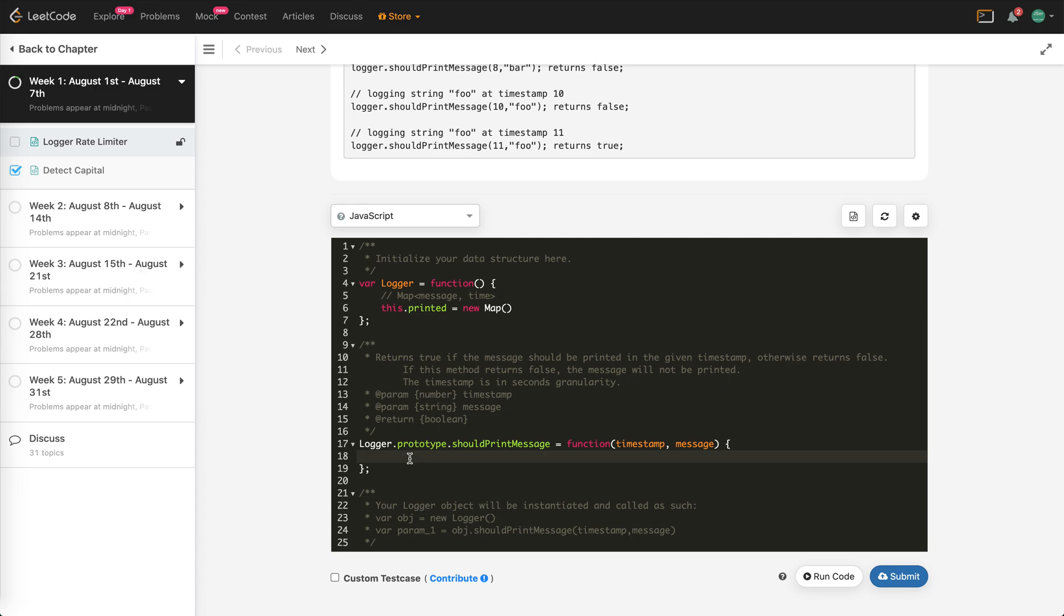
# Open the if (this.printed.has(message)) block in shouldPrintMessage.
pyautogui.write('if (this.p')
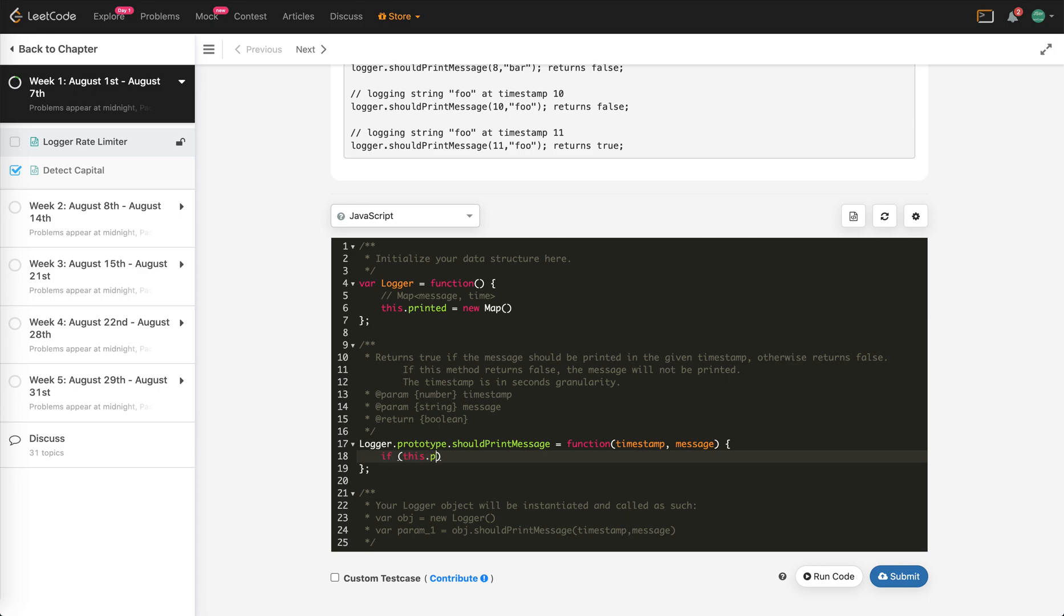
pyautogui.write('rinted.')
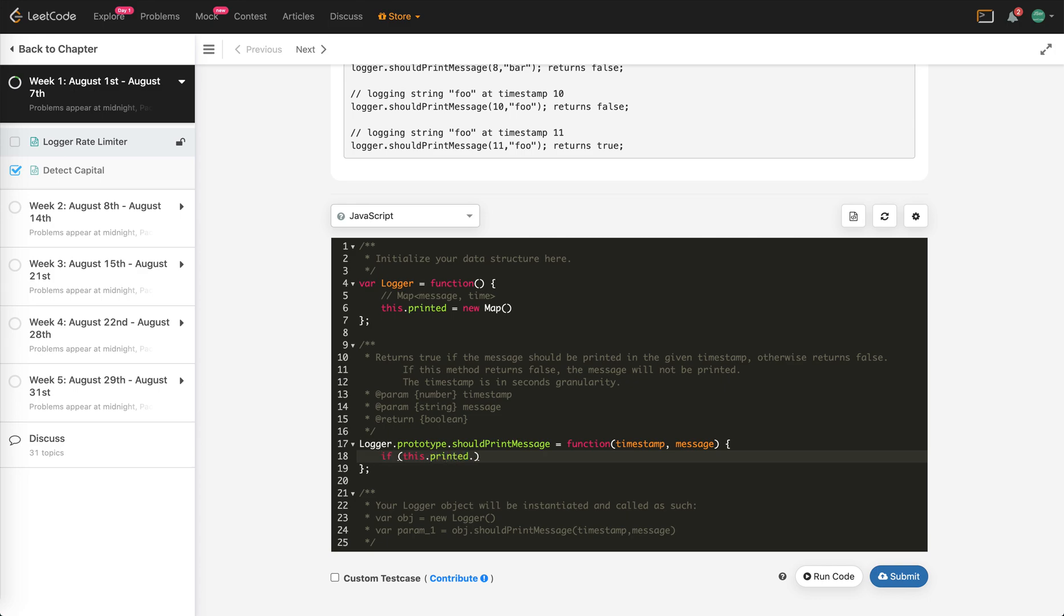
pyautogui.write('get()')
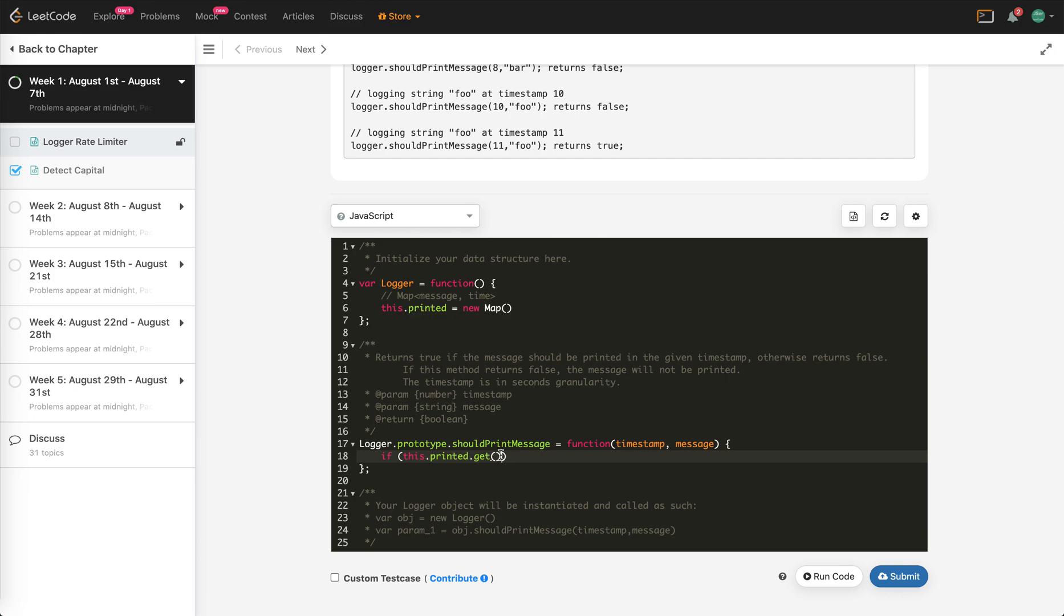
pyautogui.write('has')
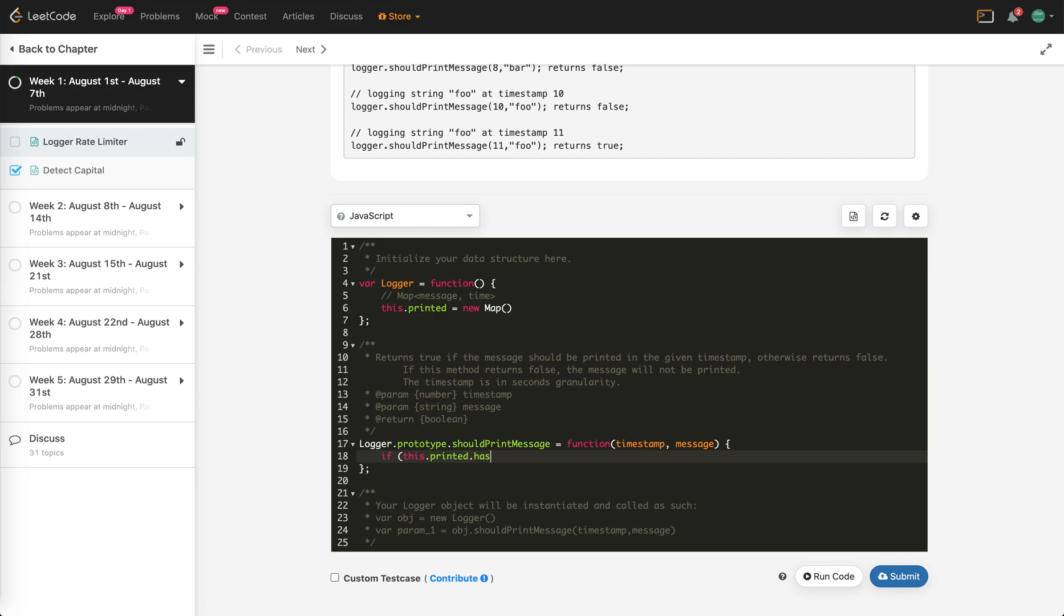
pyautogui.write('(message))')
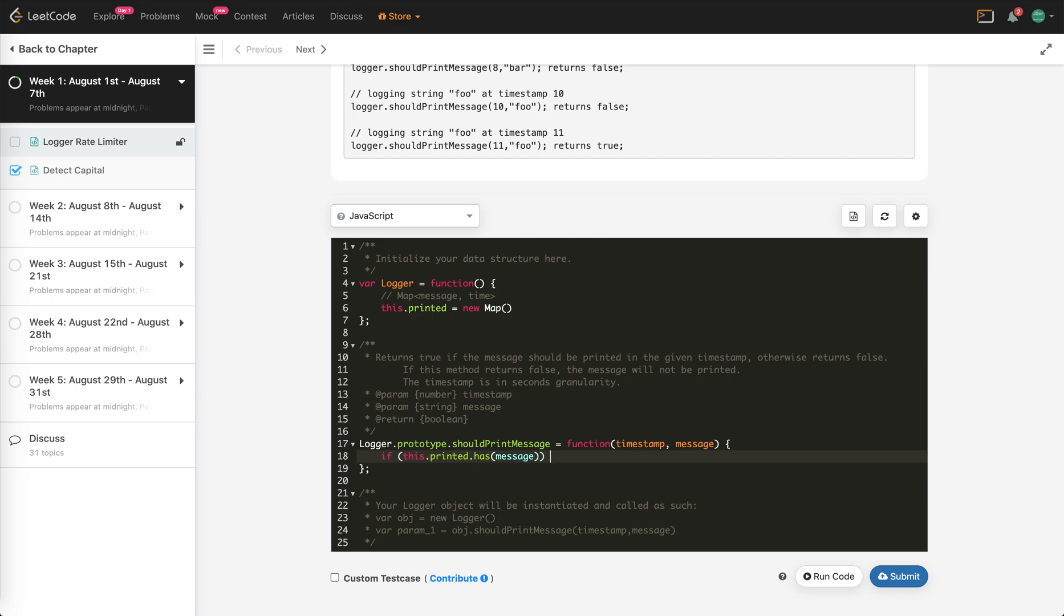
pyautogui.write('{')
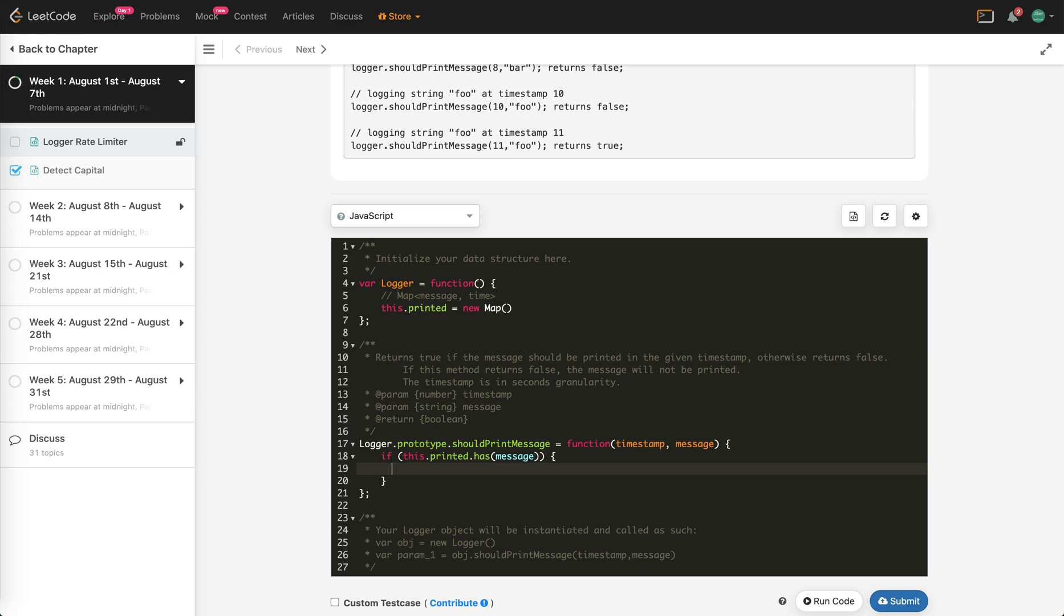
# Add const last = this.printed.get(message) and the timestamp - last < 10 check.
pyautogui.write('const ti')
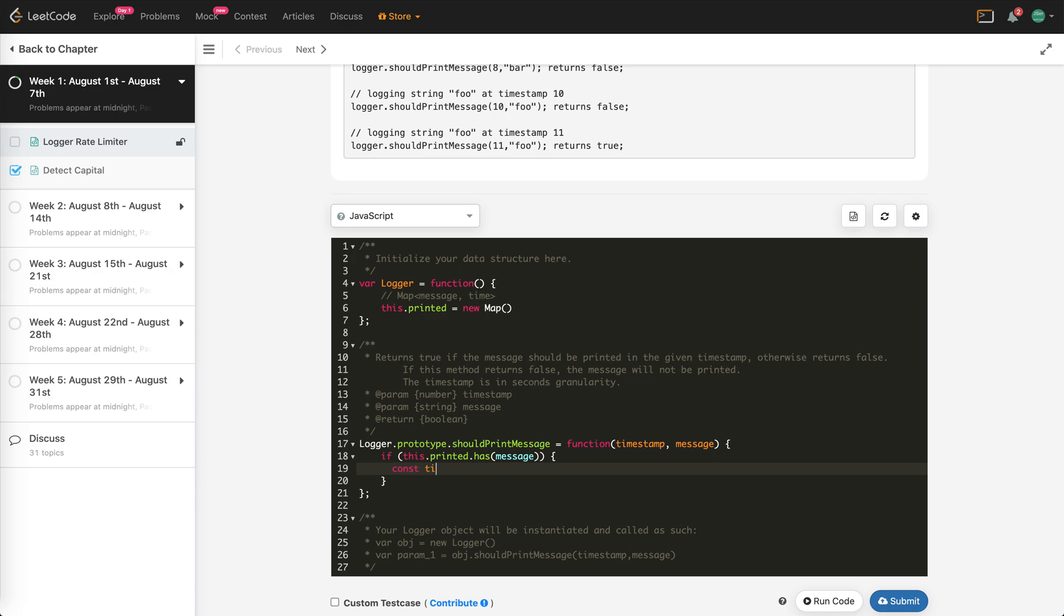
pyautogui.write('last = this.p')
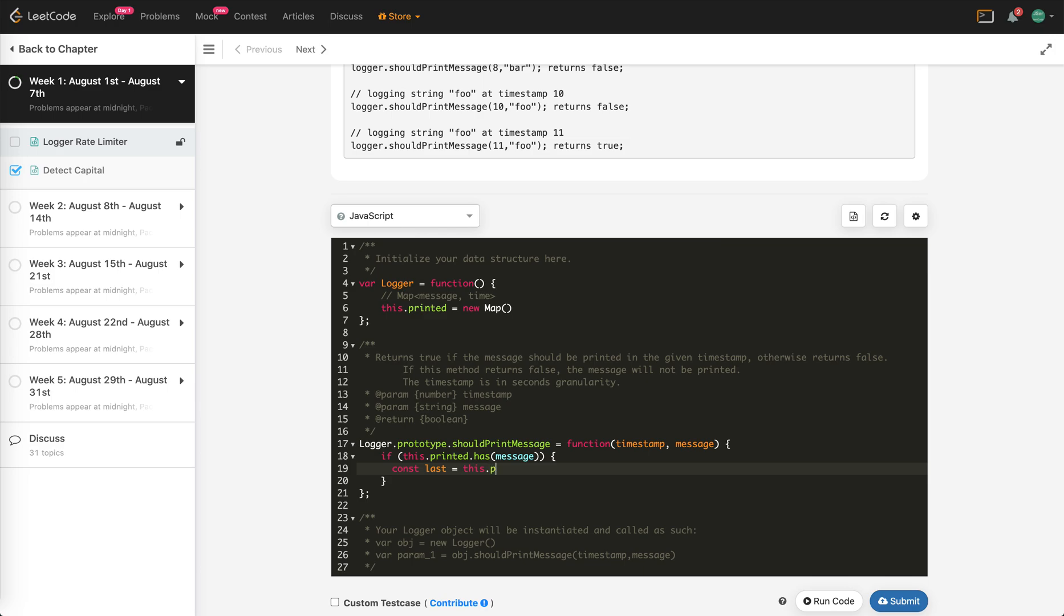
pyautogui.write('rinted.get()')
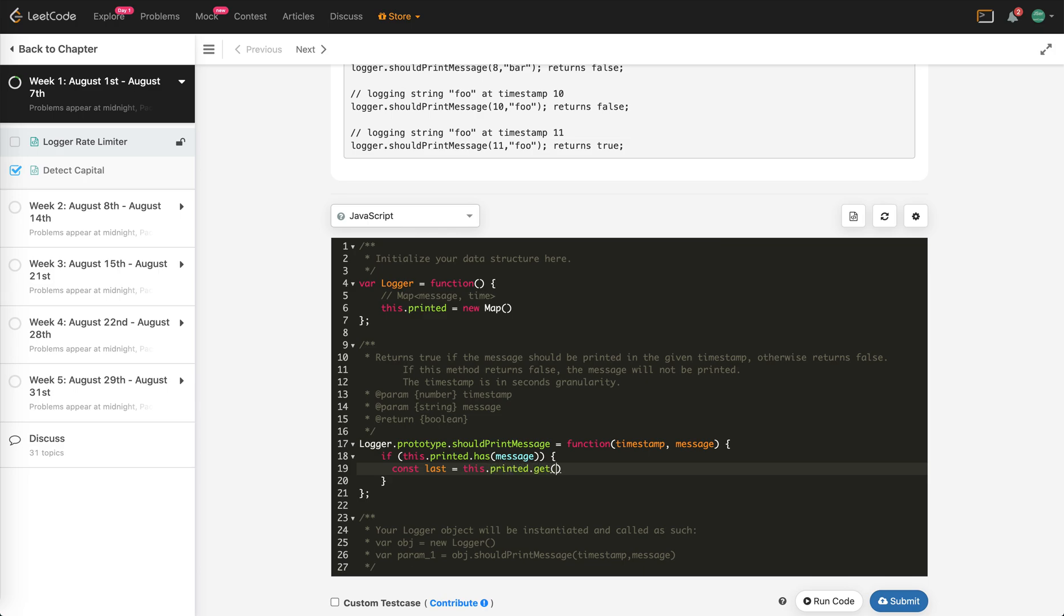
pyautogui.write('message)')
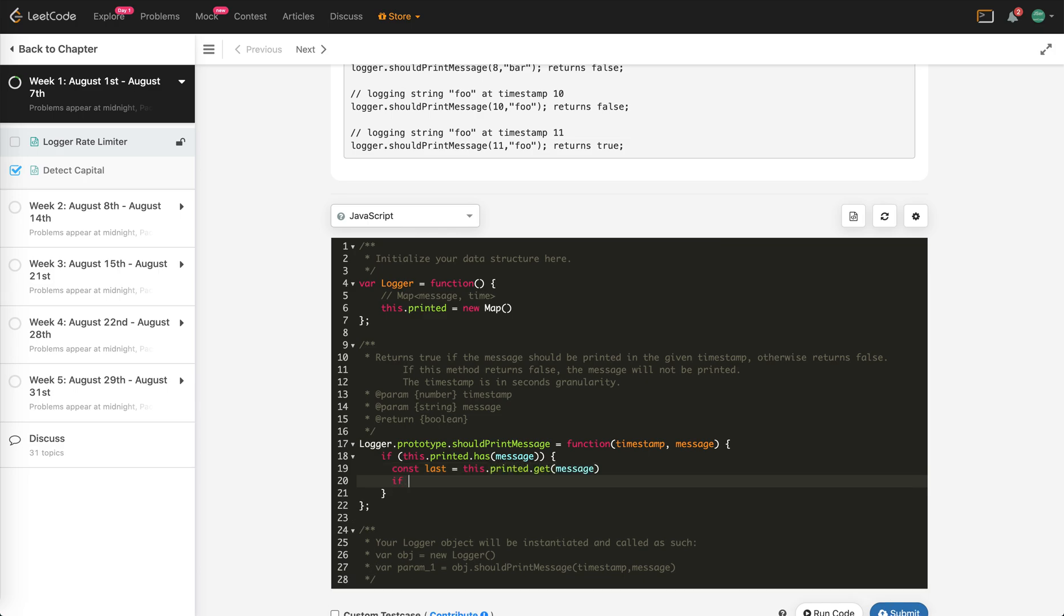
pyautogui.write('(timestamp)')
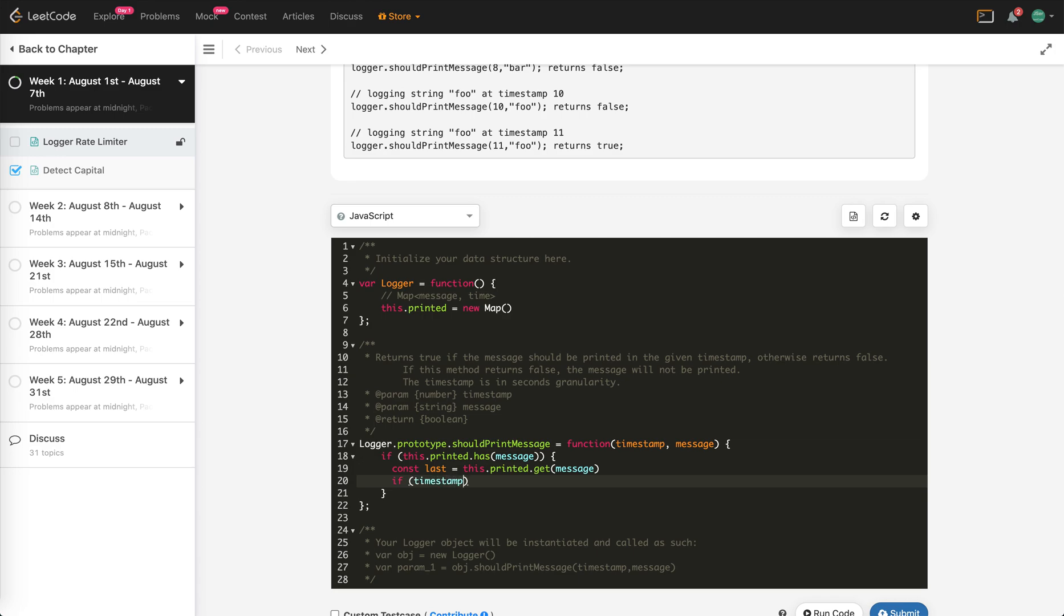
pyautogui.write('- last >')
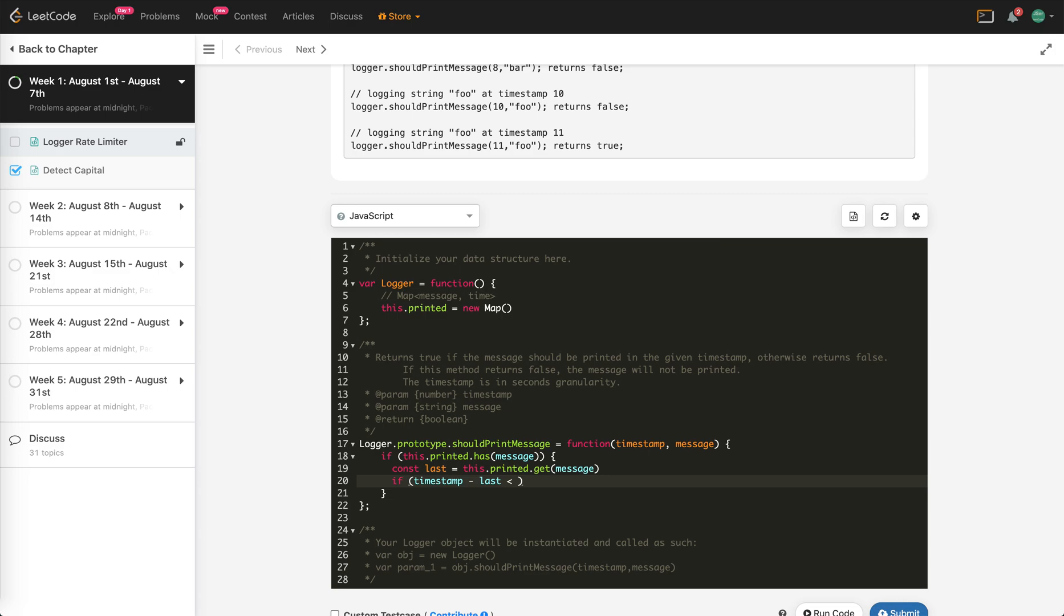
pyautogui.write('10')
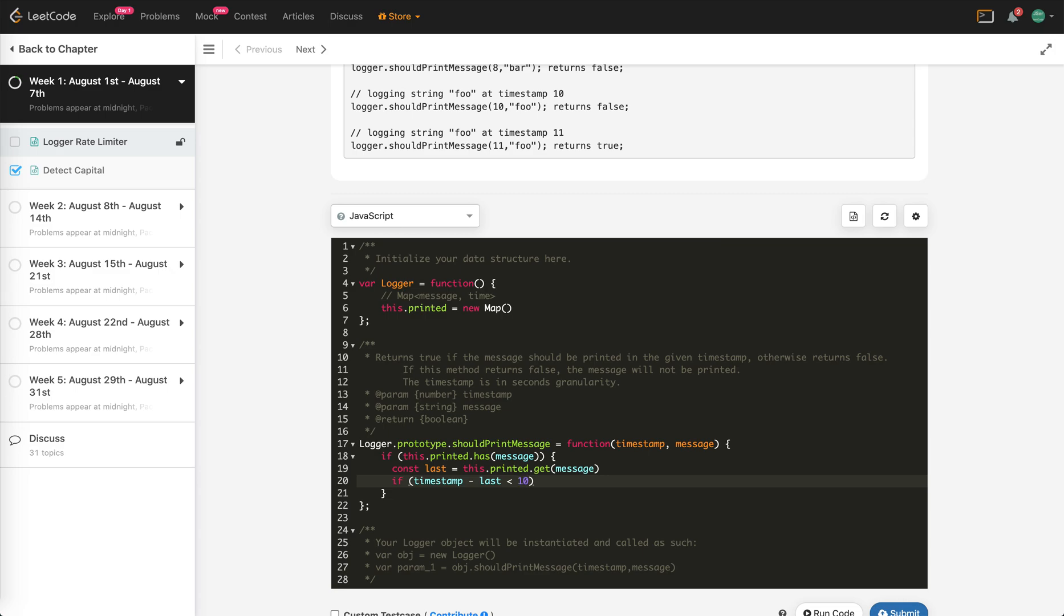
pyautogui.write('{}')
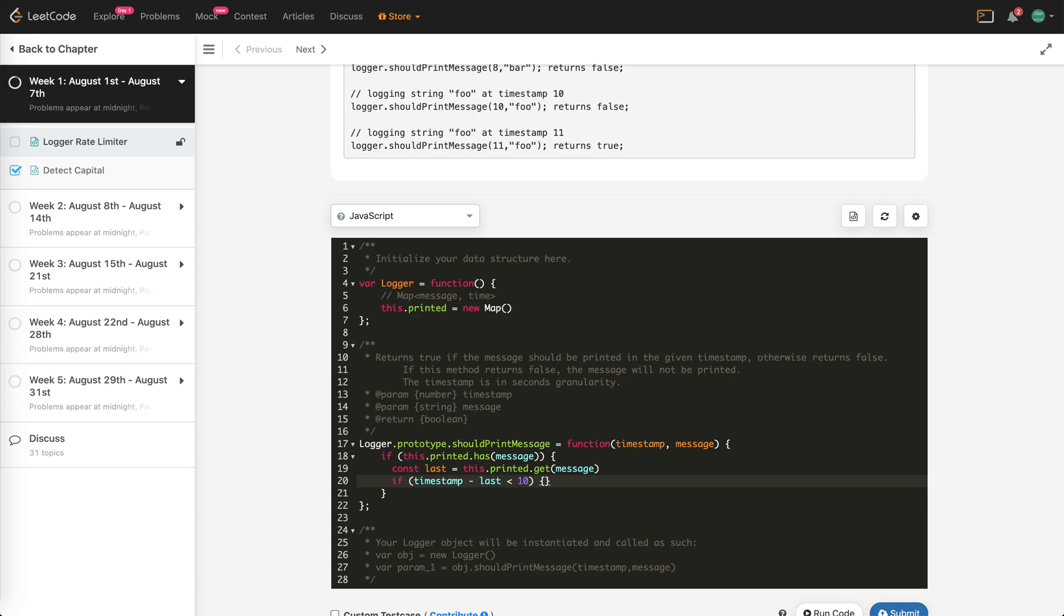
# Return false inside the check, else store this.printed.set(message, timestamp) and return true.
pyautogui.write('re')
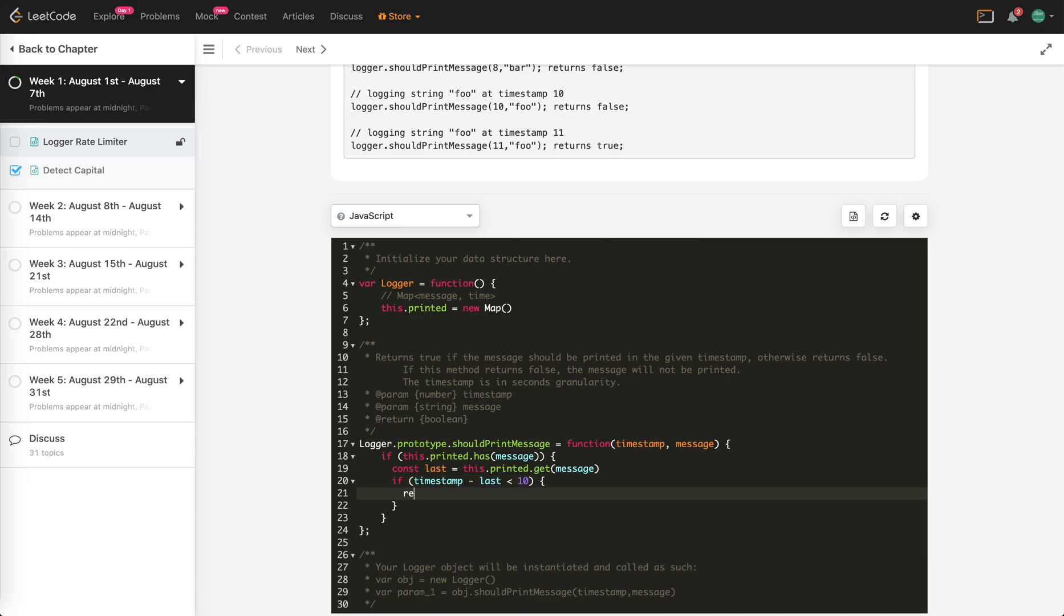
pyautogui.write('turn false')
pyautogui.click(640, 504)
pyautogui.write(' else')
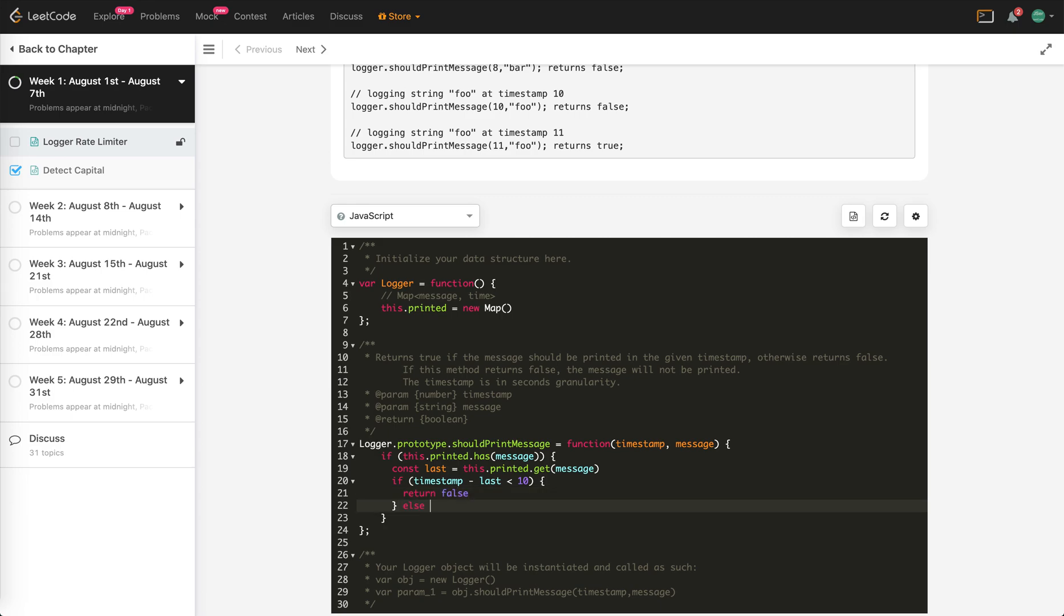
pyautogui.write('{')
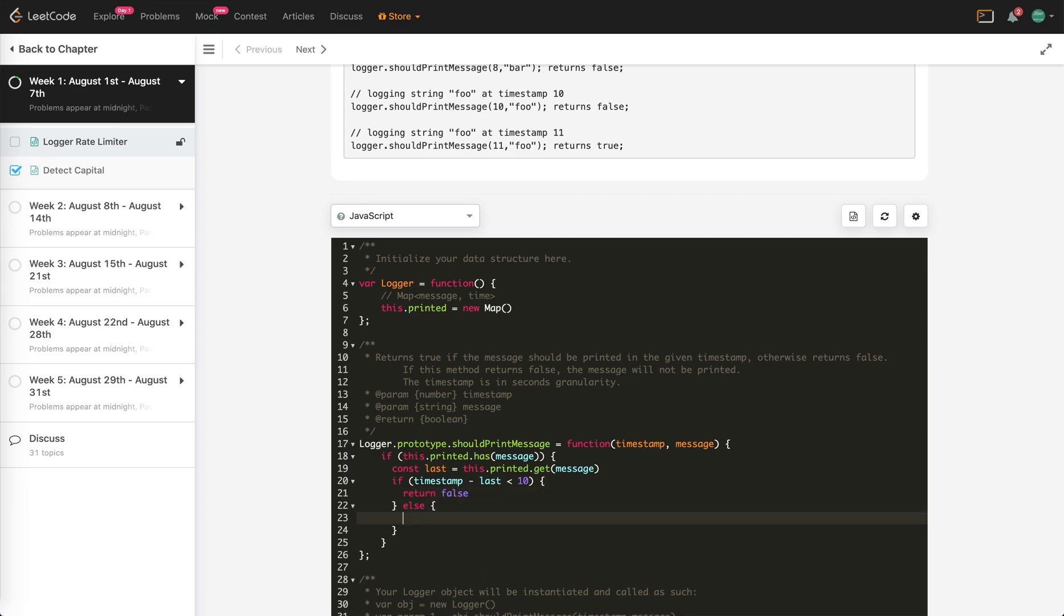
pyautogui.write('return true')
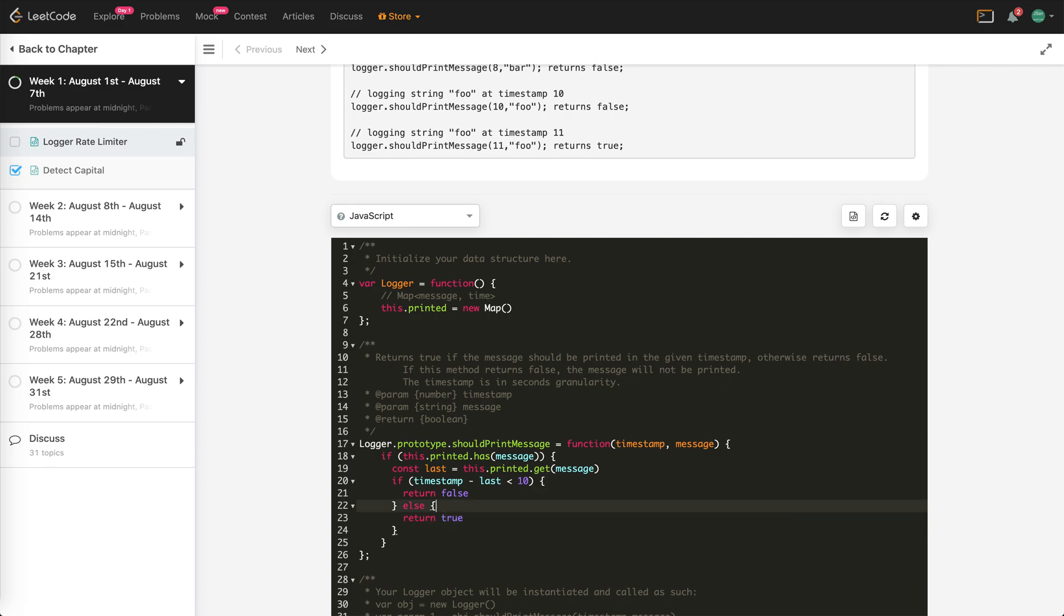
pyautogui.press('Enter')
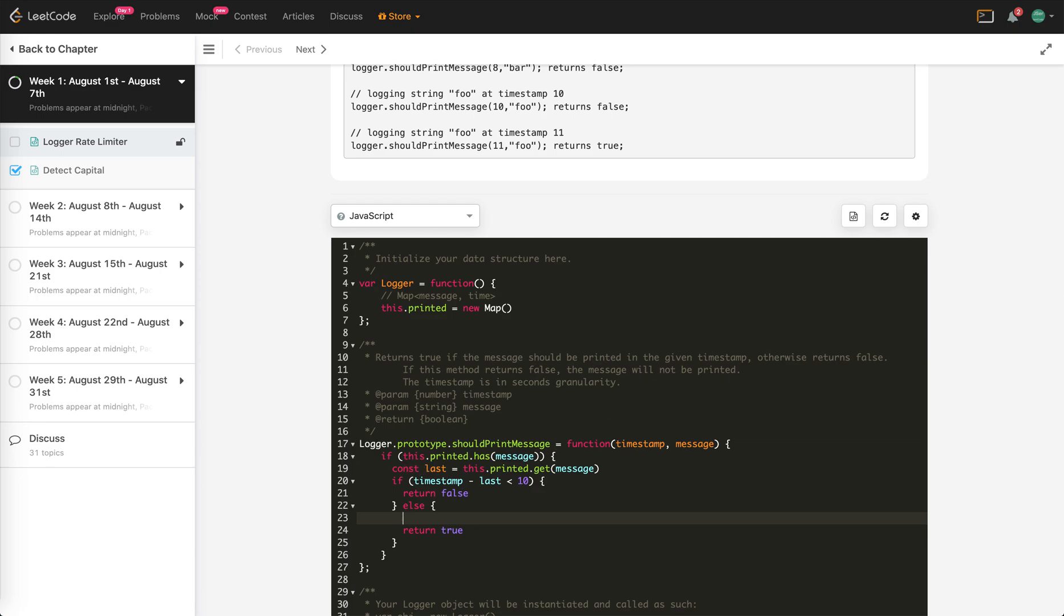
pyautogui.write('this.printed.se')
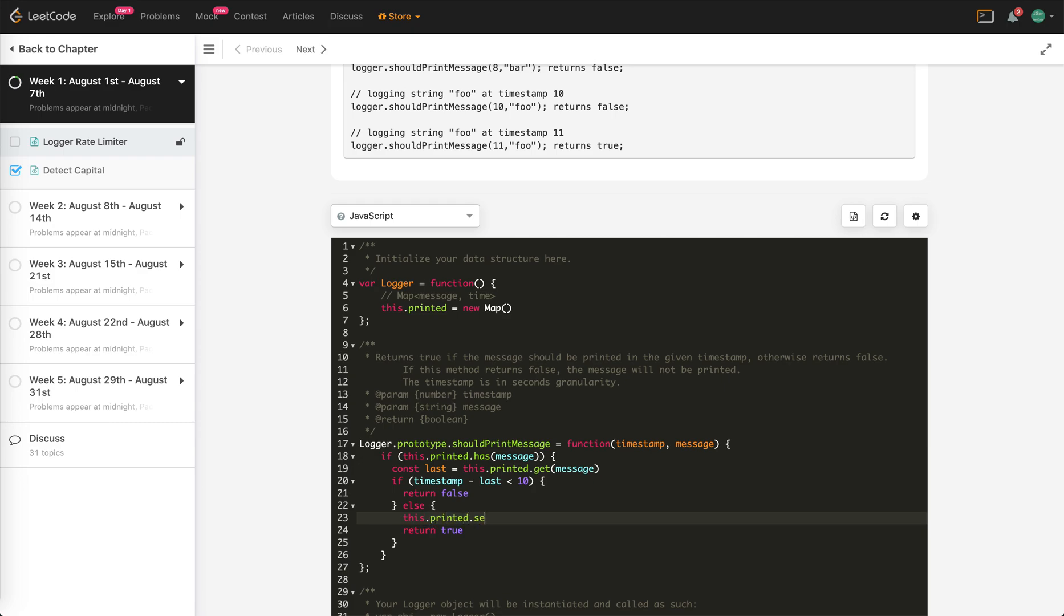
pyautogui.write('t(message,')
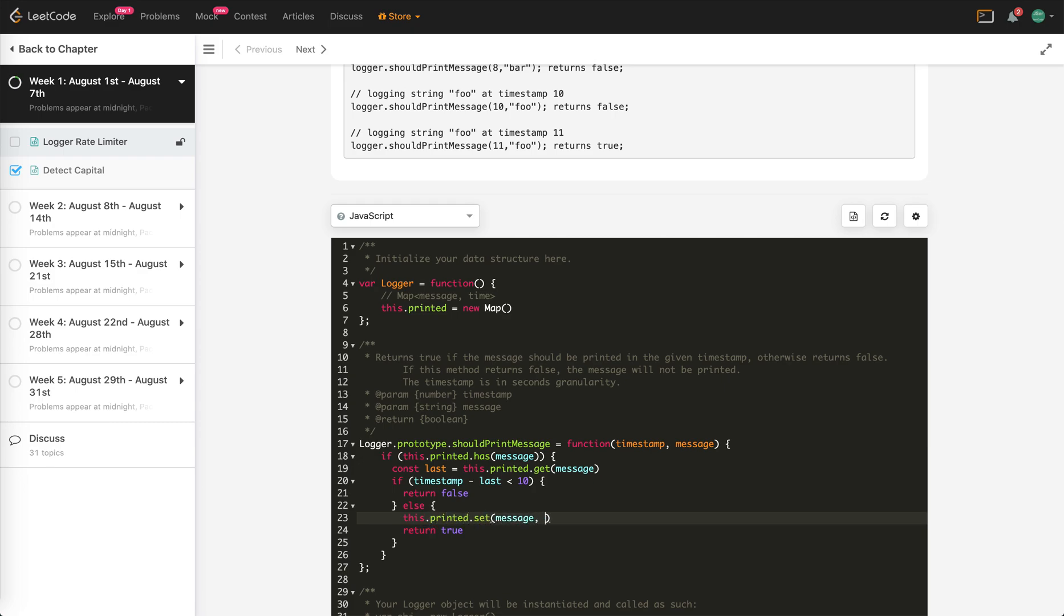
pyautogui.write('timestamp')
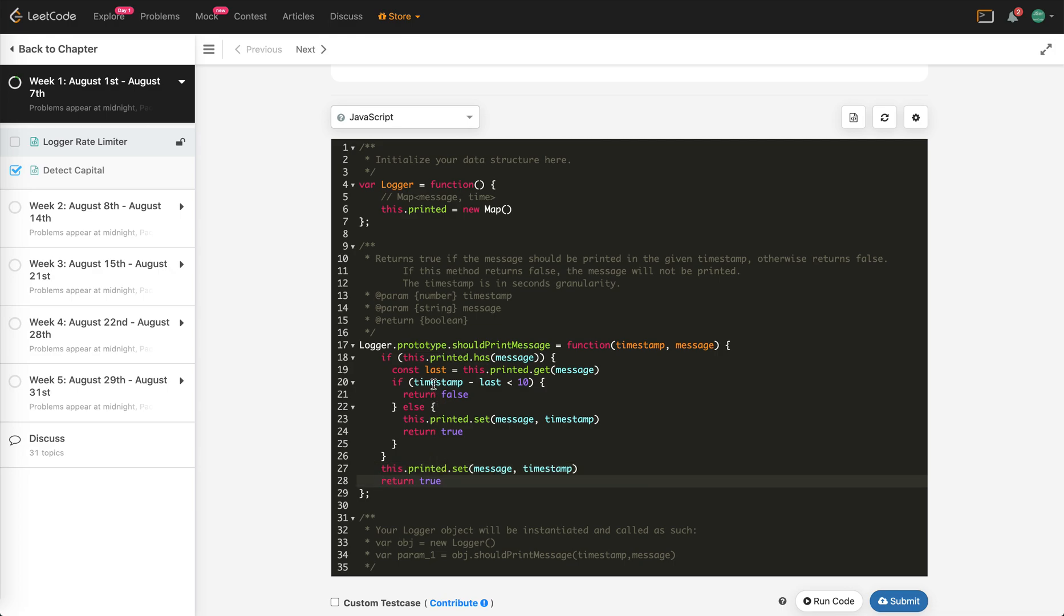
# Delete the redundant else branch, add a blank line after the outer if, and run the sample case.
pyautogui.click(453, 382)
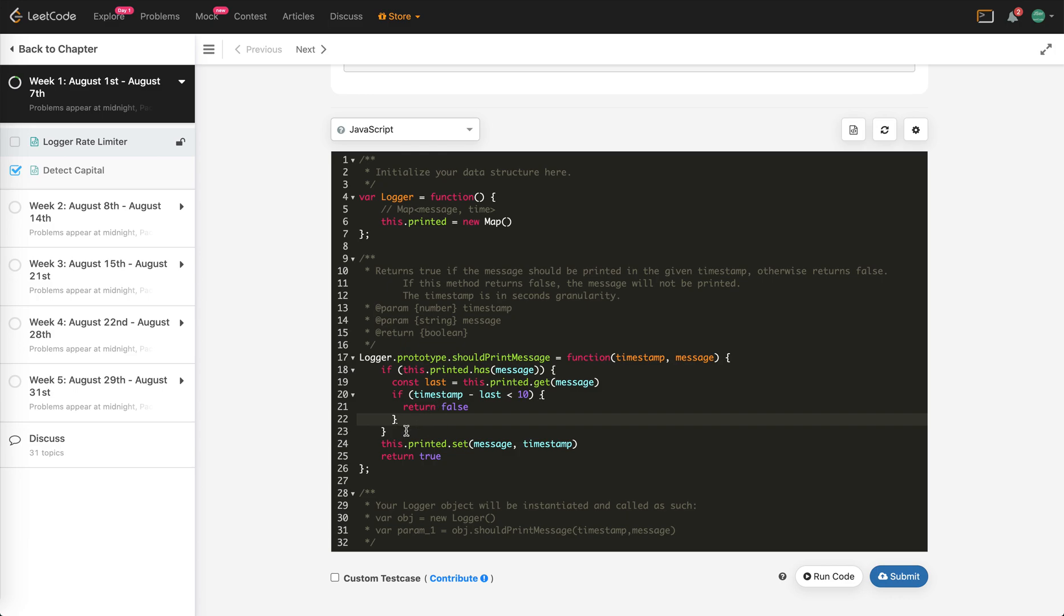
pyautogui.press('Enter')
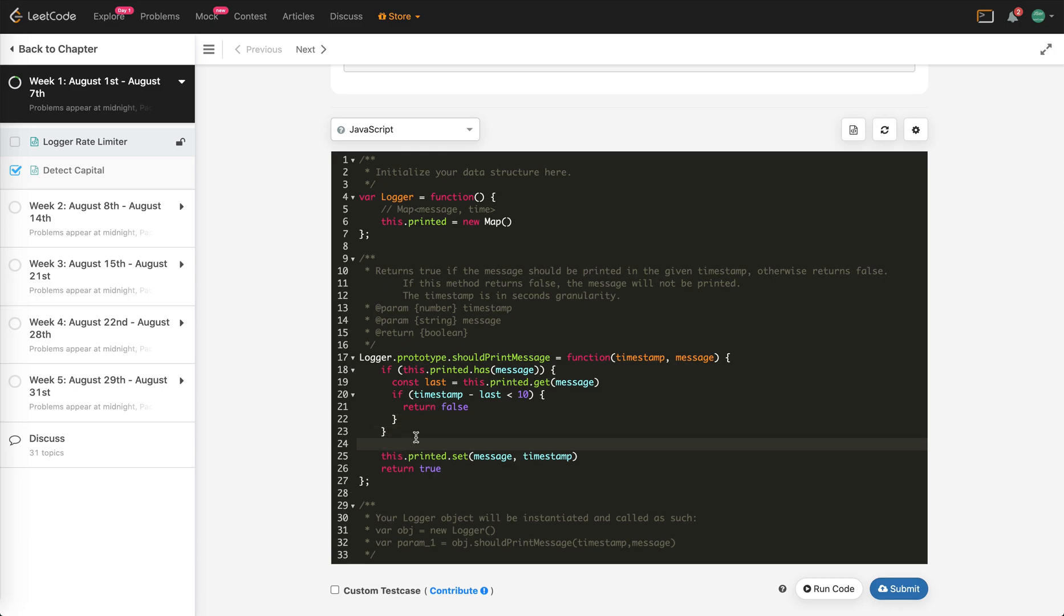
pyautogui.click(579, 492)
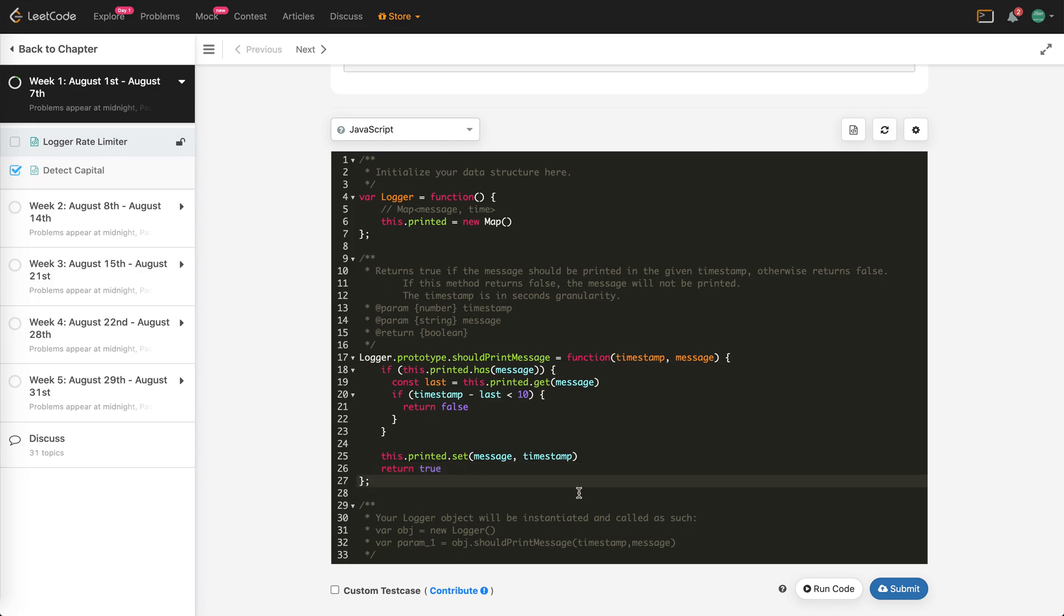
pyautogui.click(829, 587)
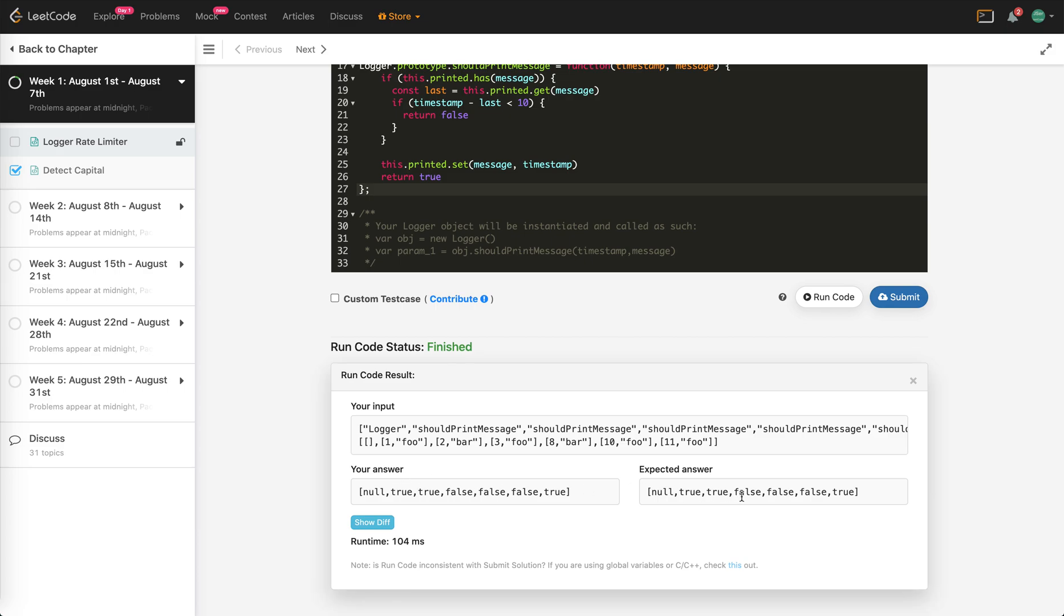
pyautogui.moveTo(881, 312)
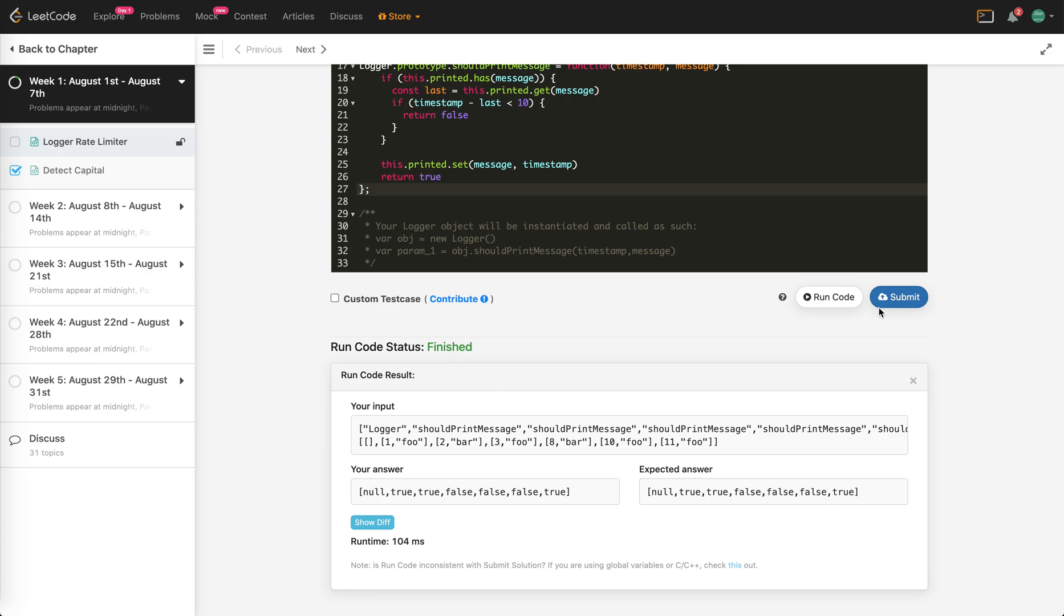
# Submit the Logger Rate Limiter solution and get it Accepted.
pyautogui.click(898, 297)
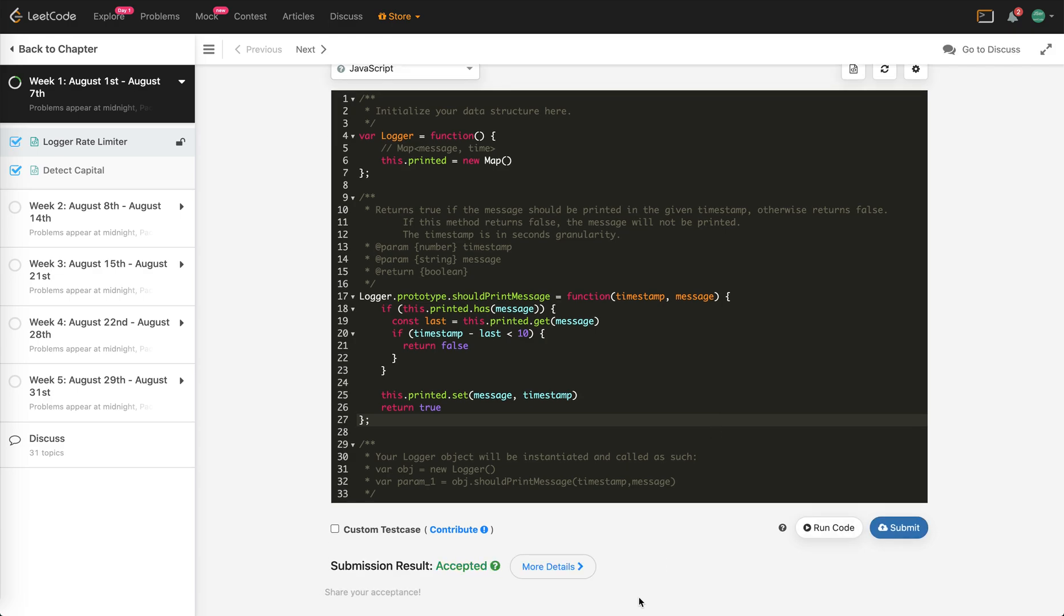